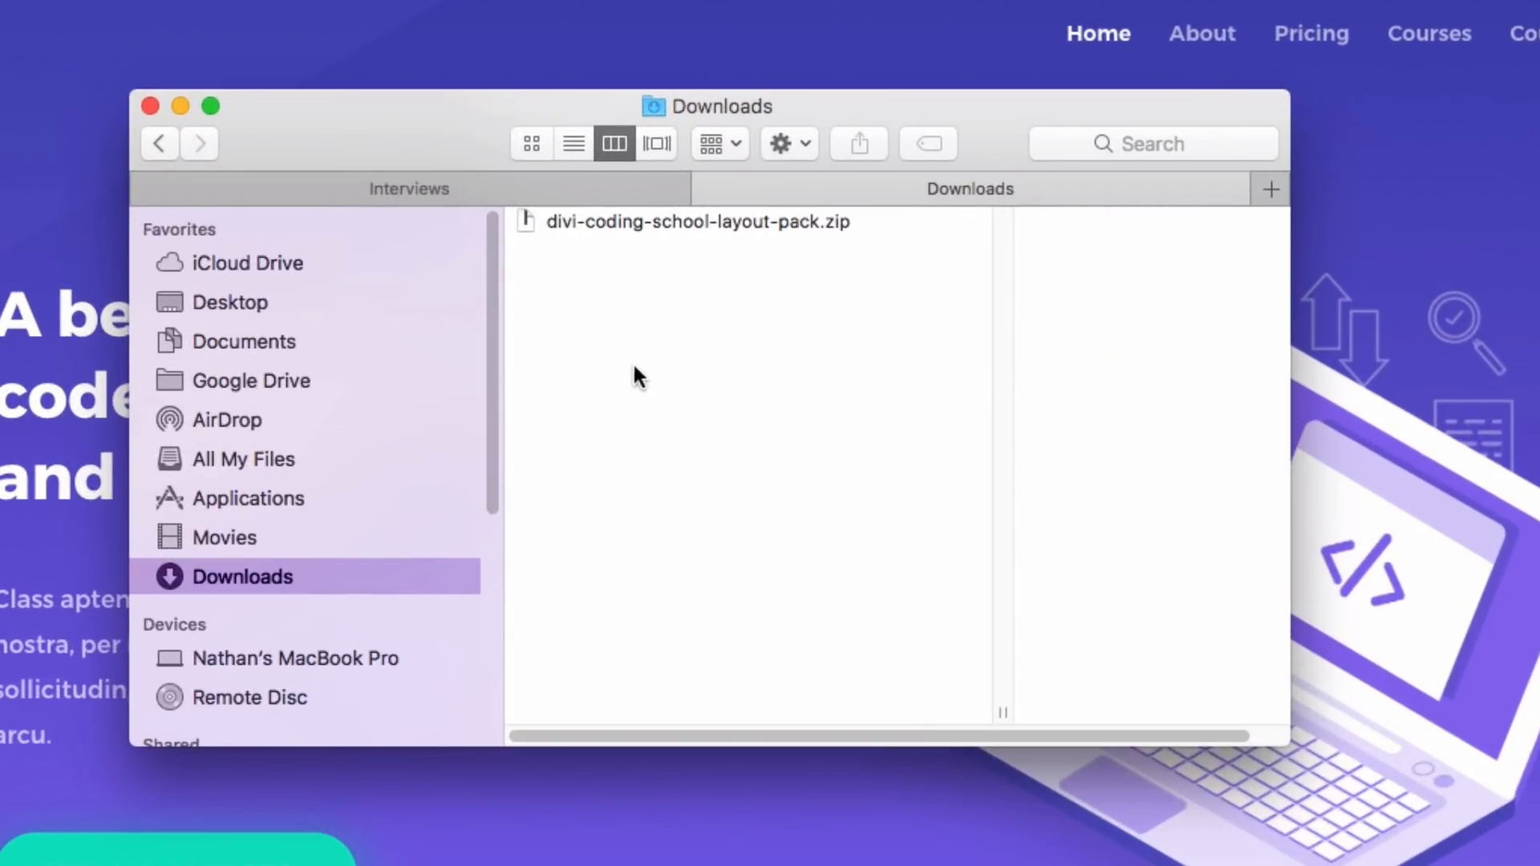
mouse_move(693, 241)
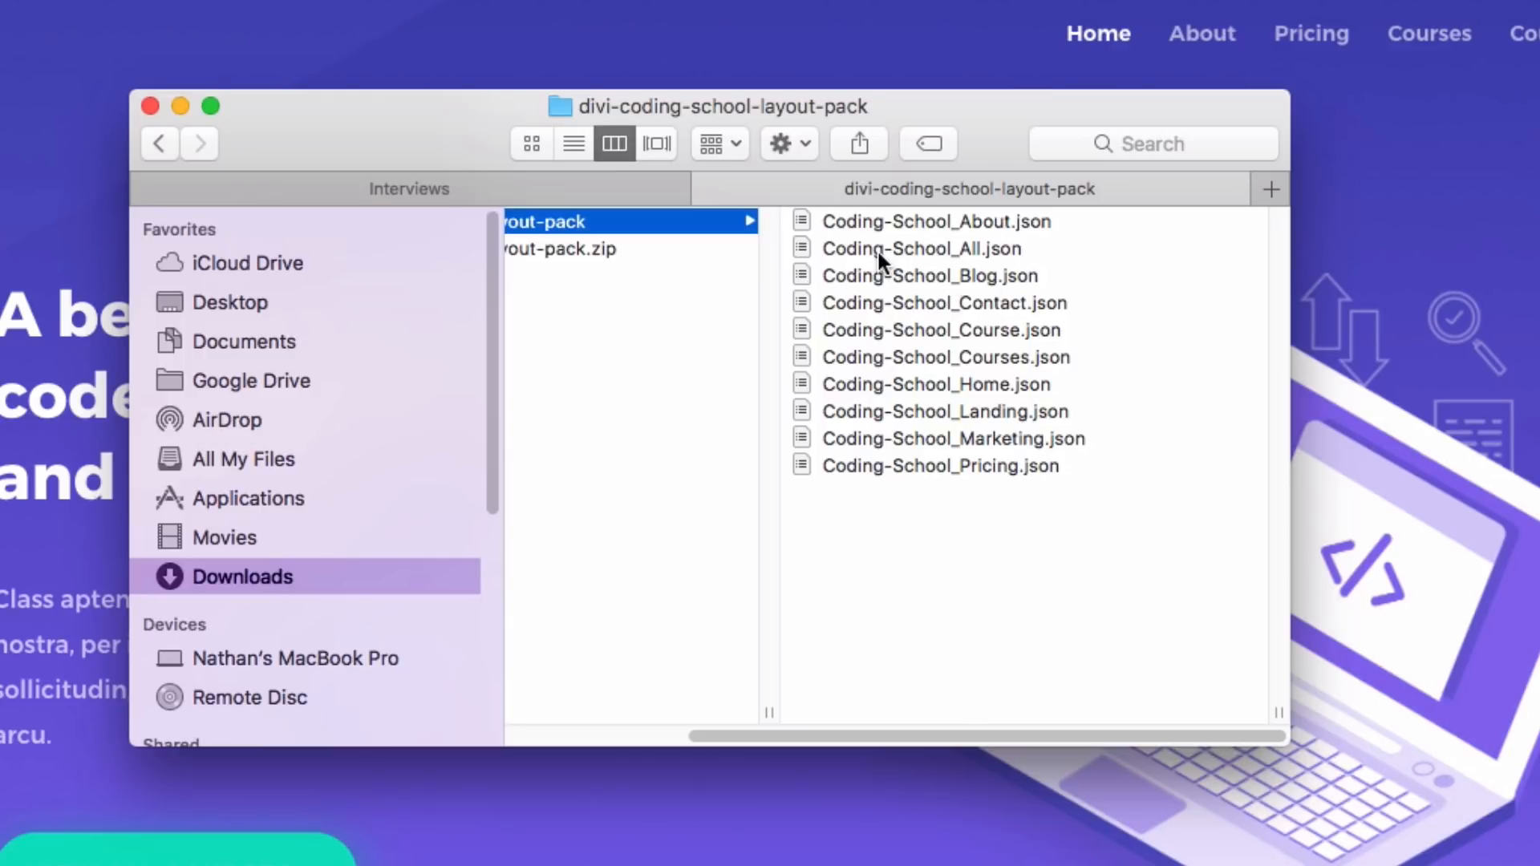
- Select Coding-School_All.json in the unzipped layout pack, then return to the Divi Library
click(919, 248)
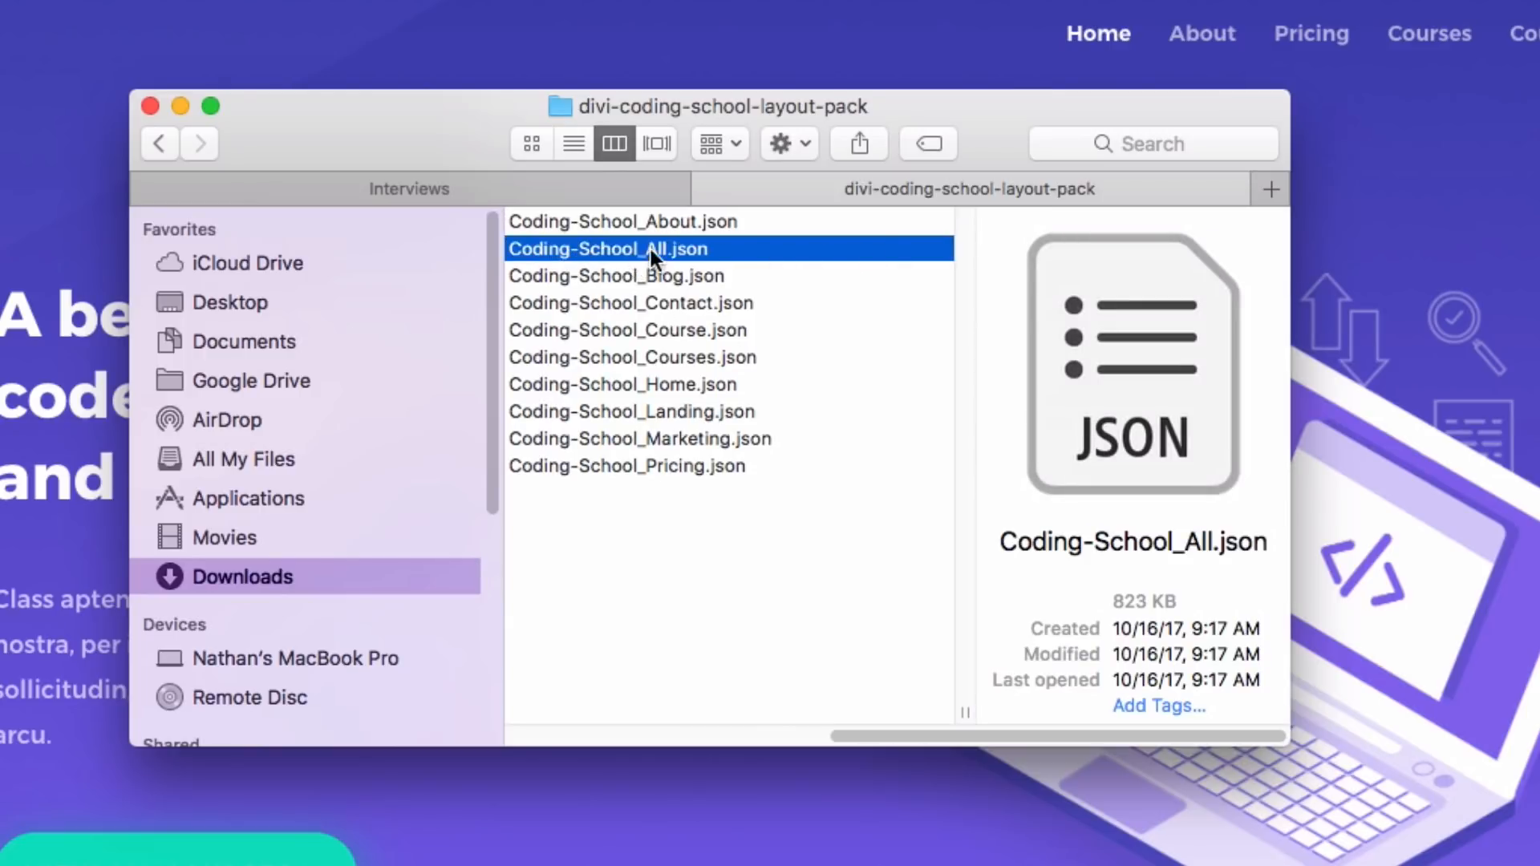
mouse_move(673, 284)
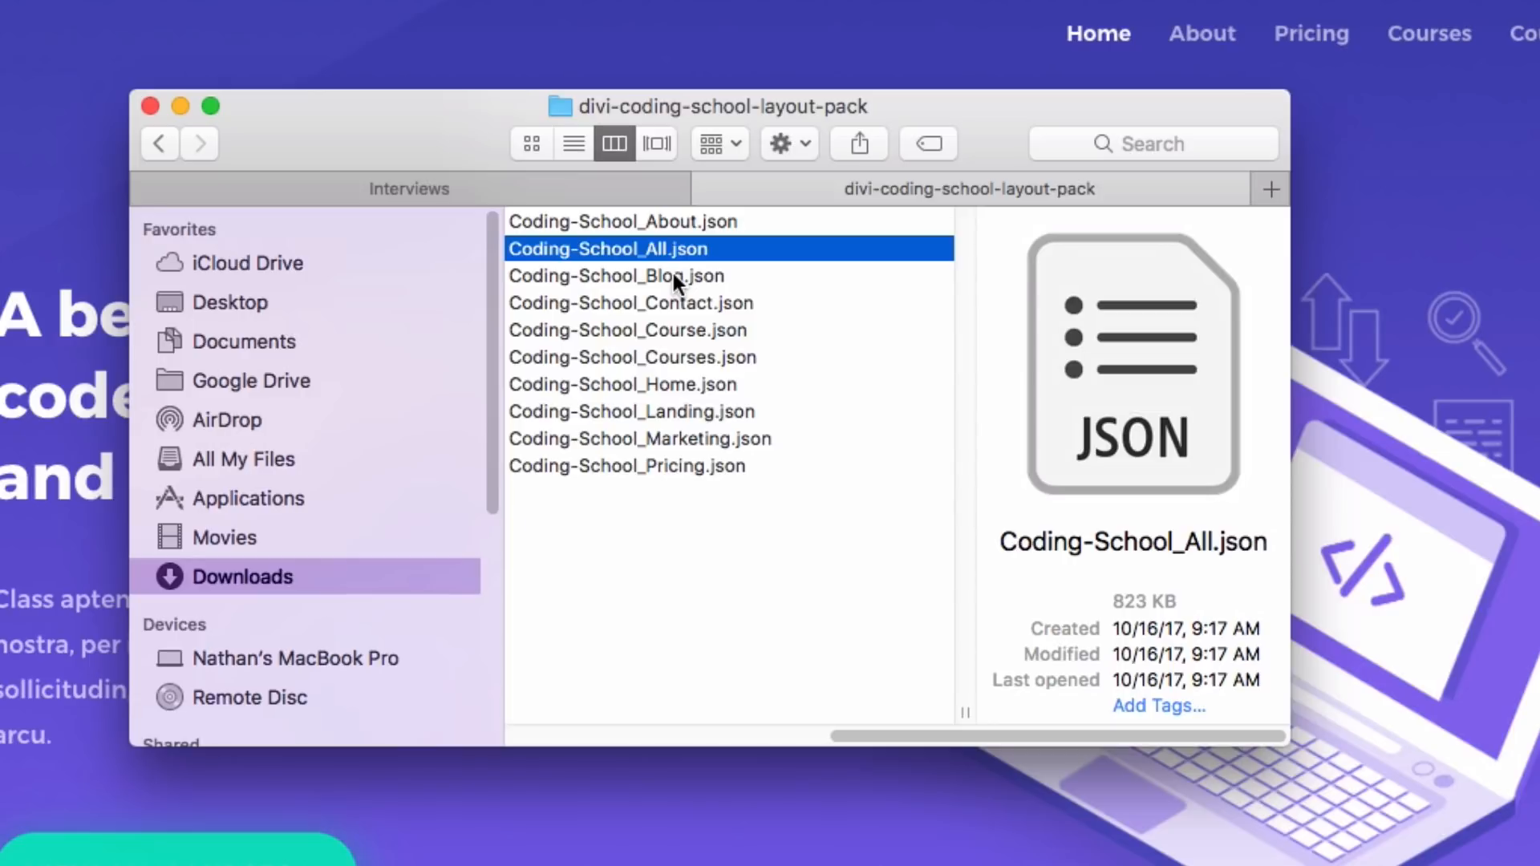
mouse_move(762, 328)
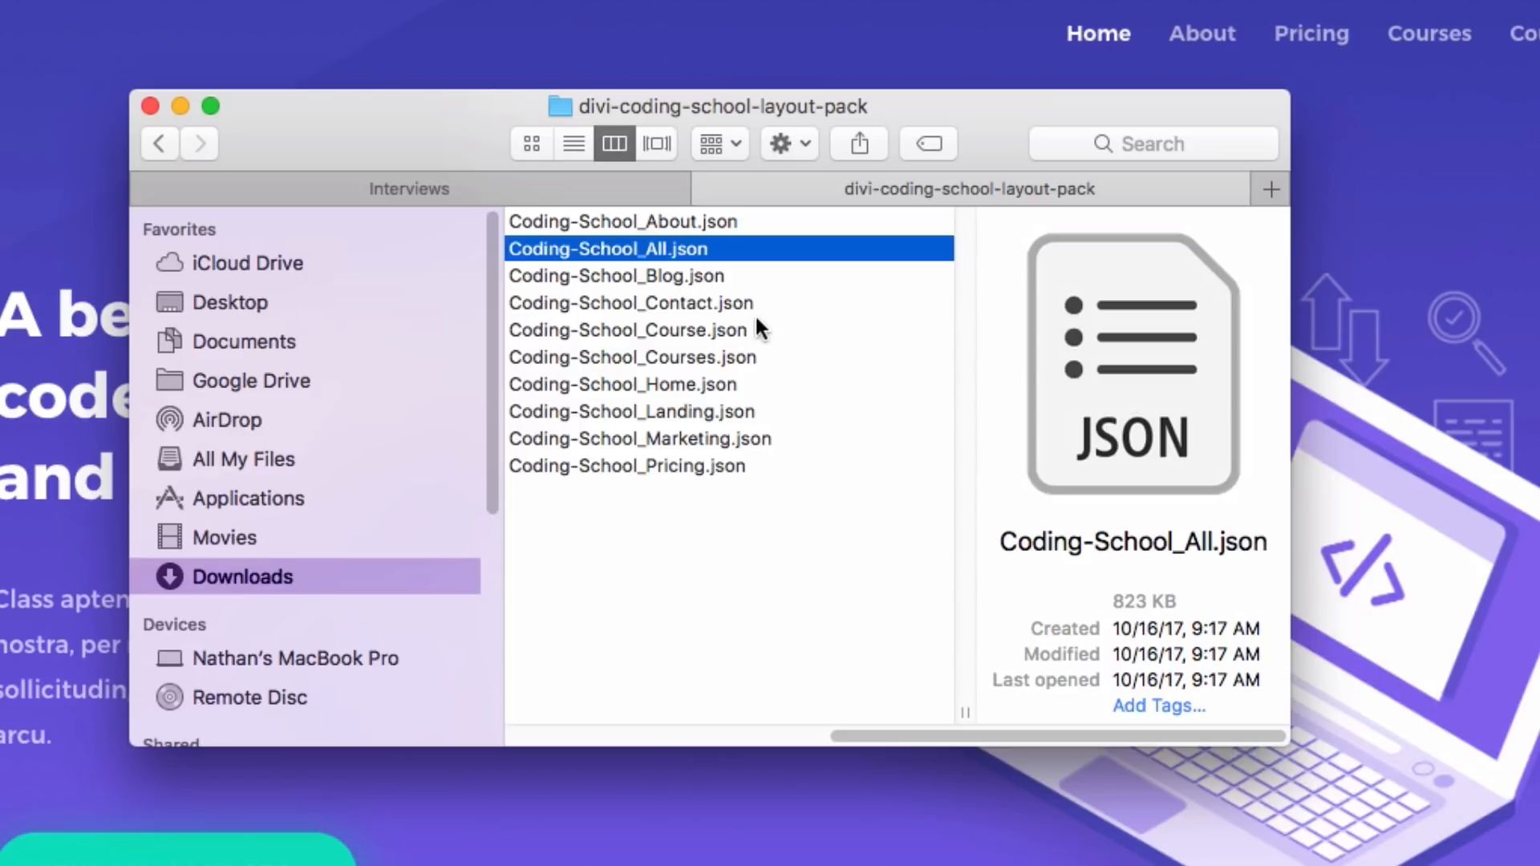
mouse_move(735, 376)
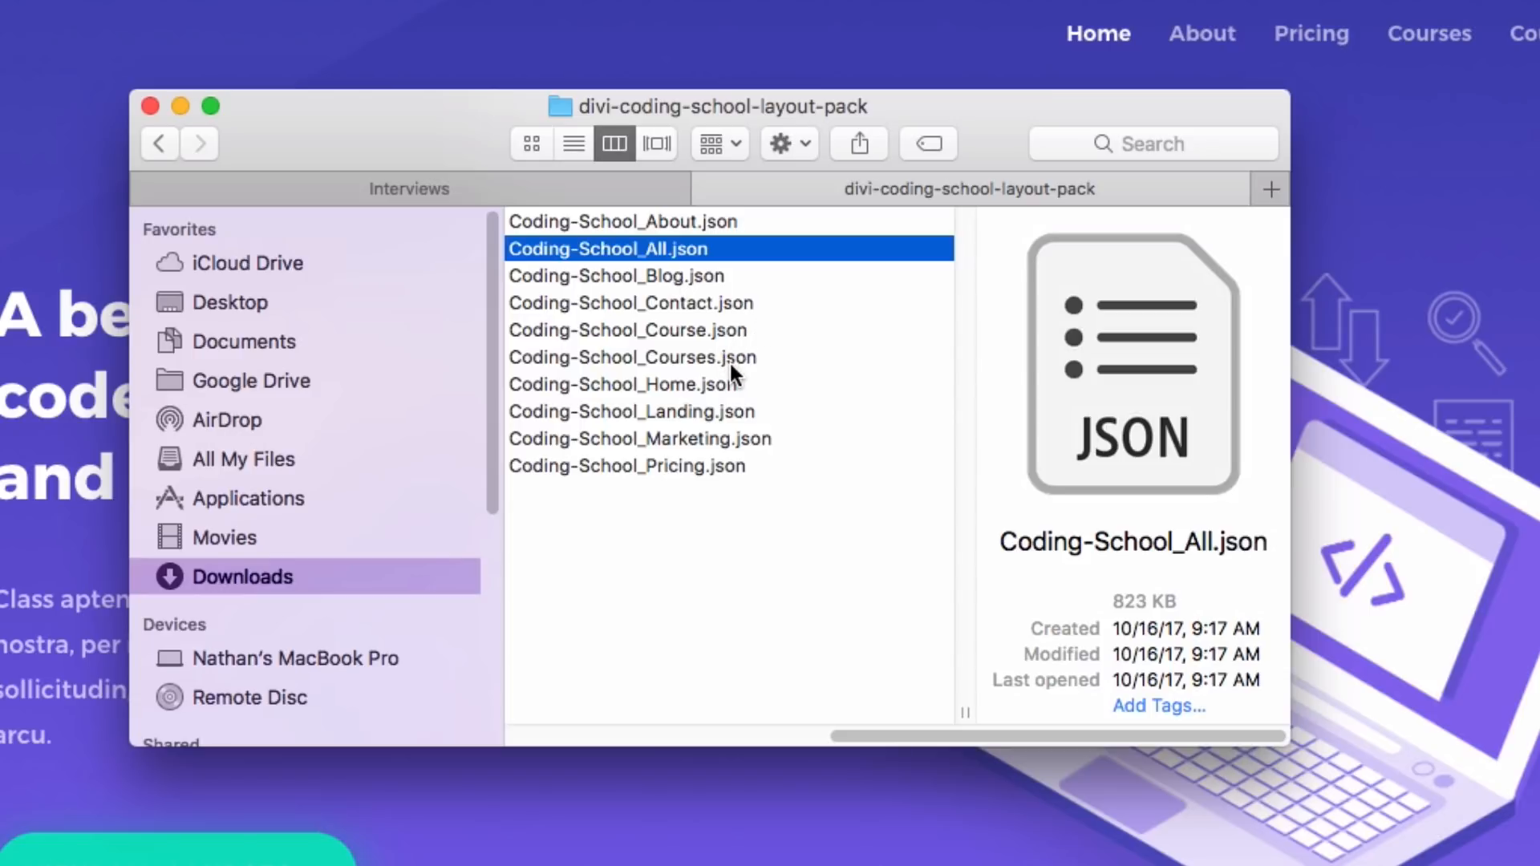
click(149, 106)
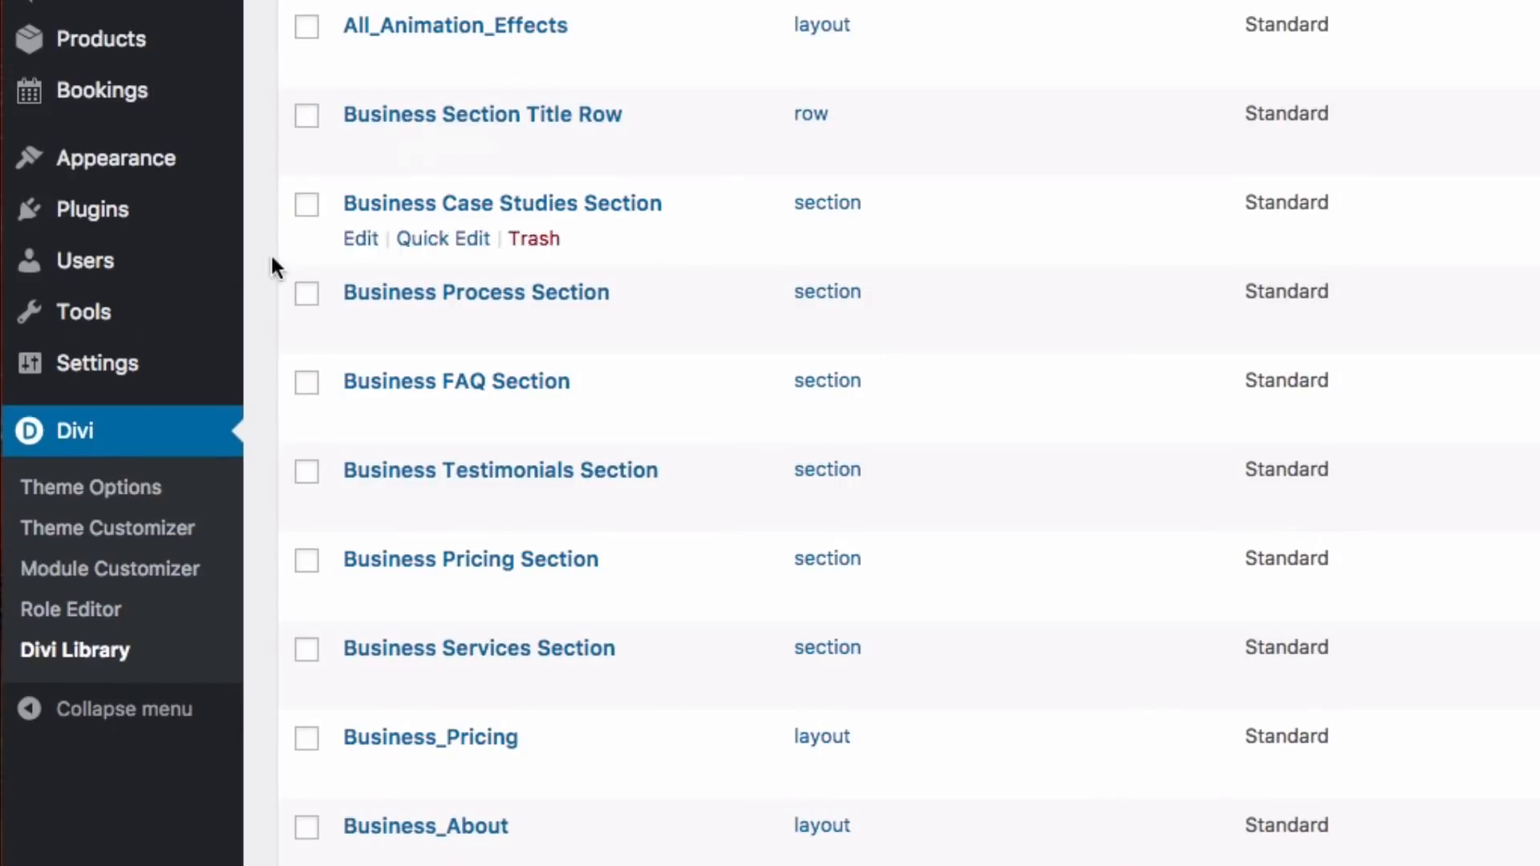
mouse_move(59, 655)
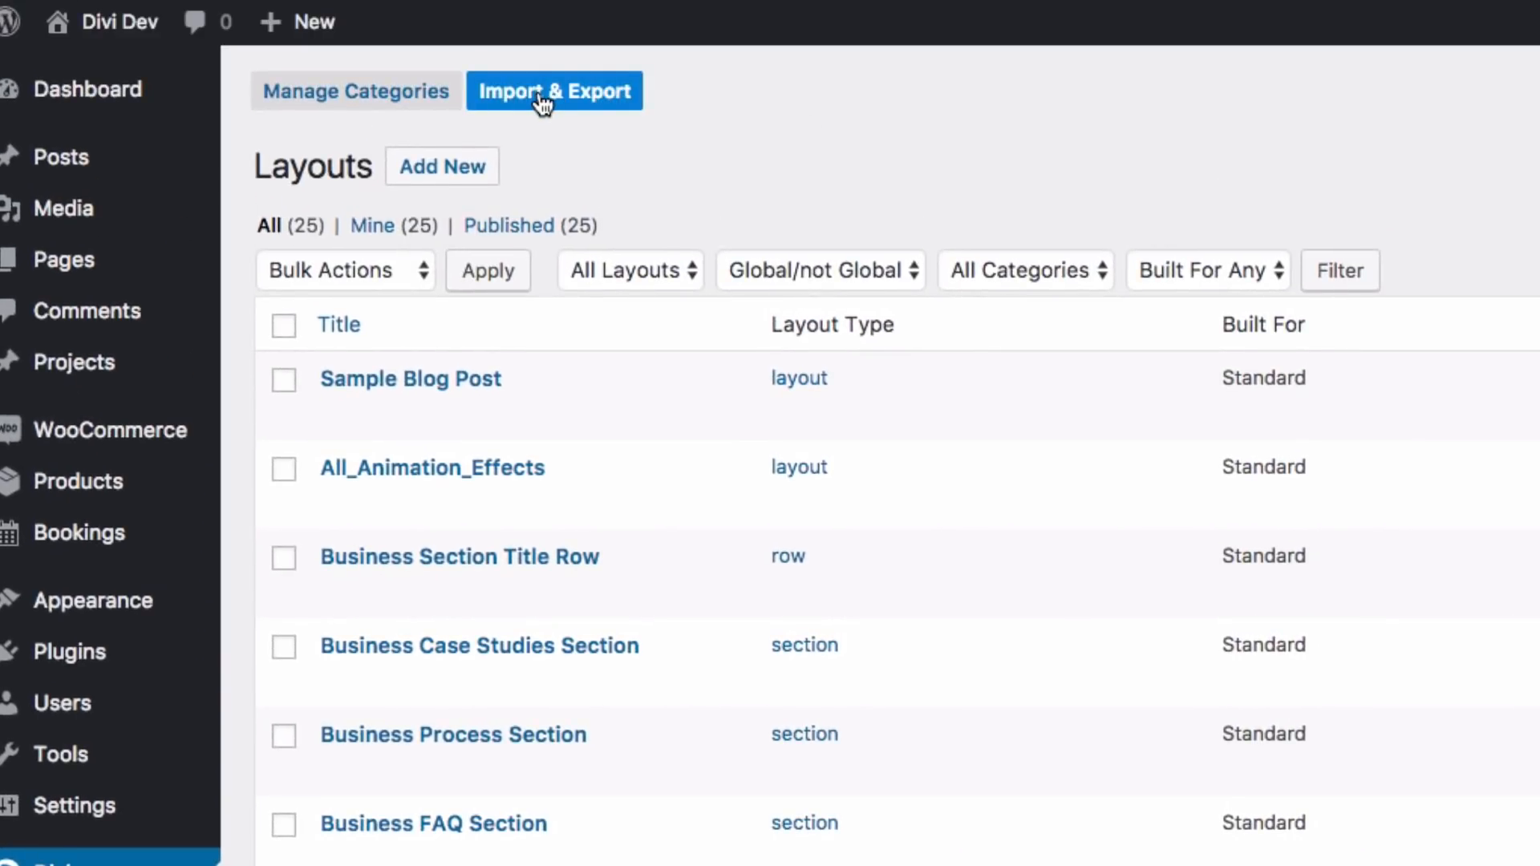
- Open the Portability dialog with the Divi Library's Import & Export button
click(554, 91)
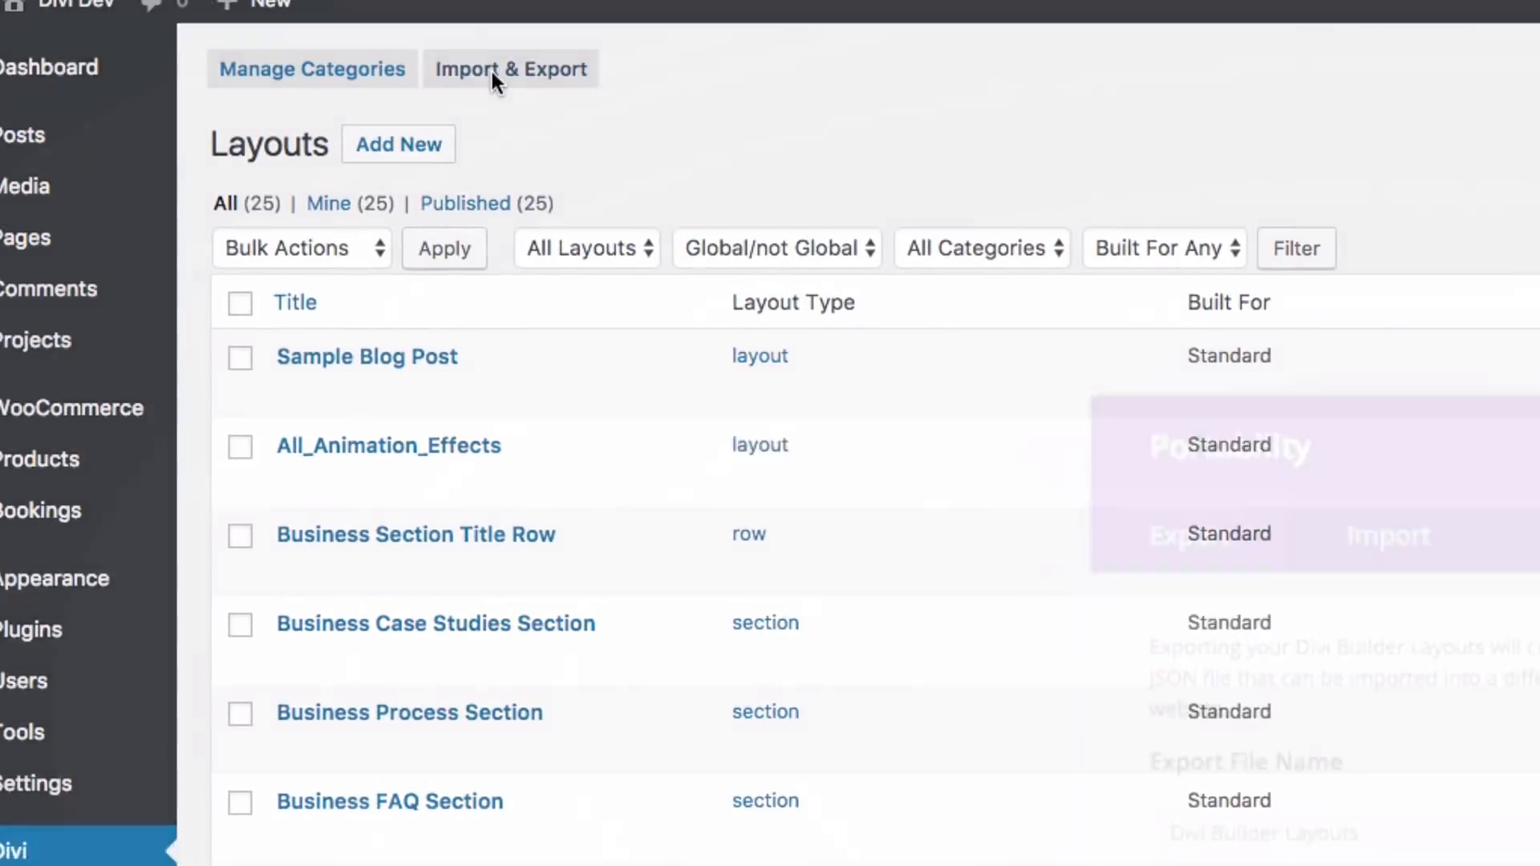
click(509, 69)
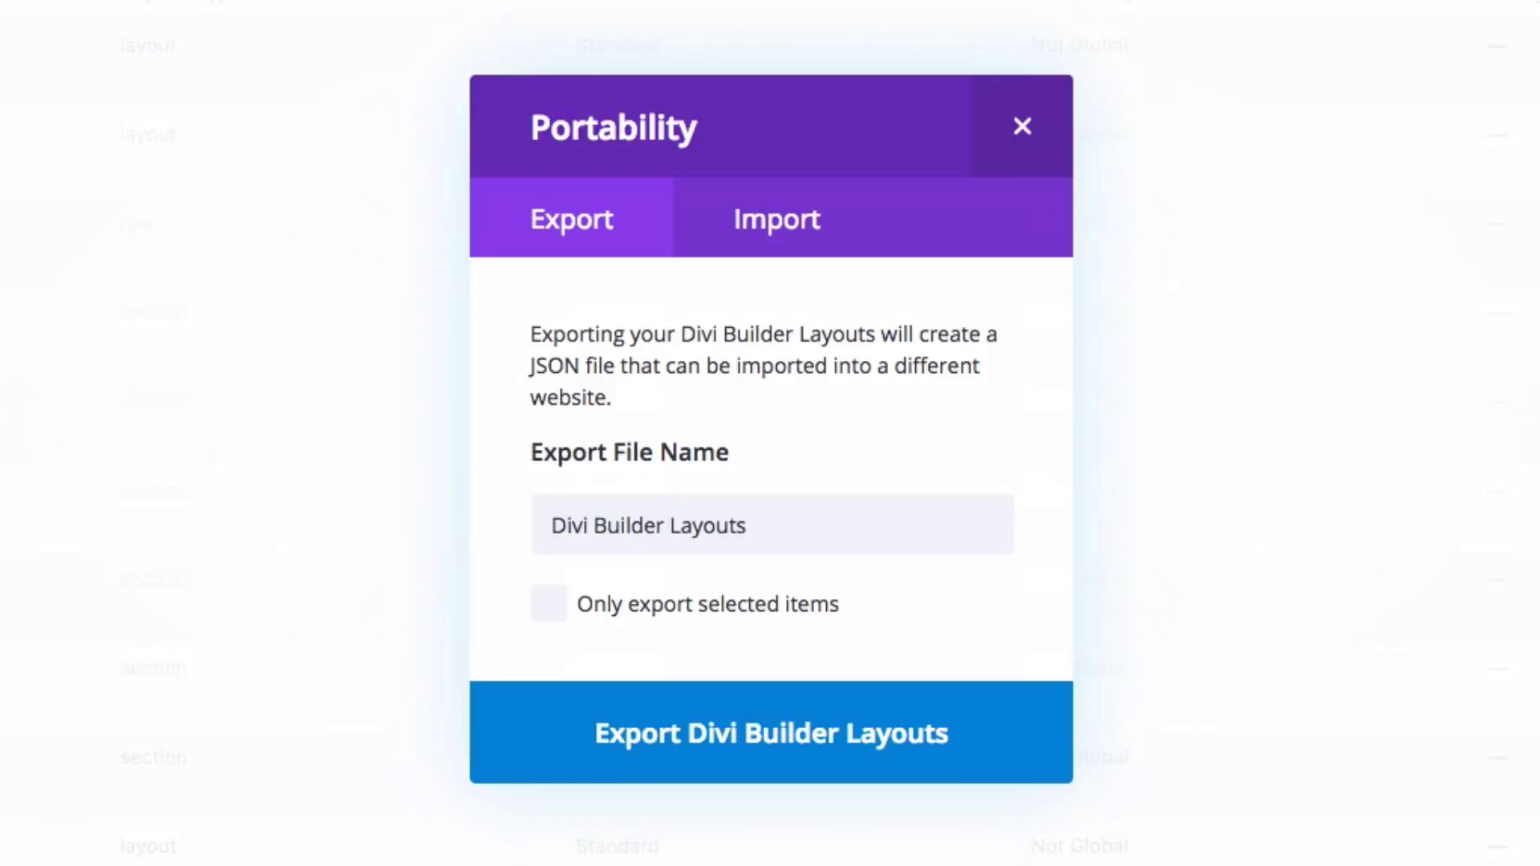
- Import Coding-School_All.json, adding Coding Home, Pricing, Blog and Contact layouts
click(775, 219)
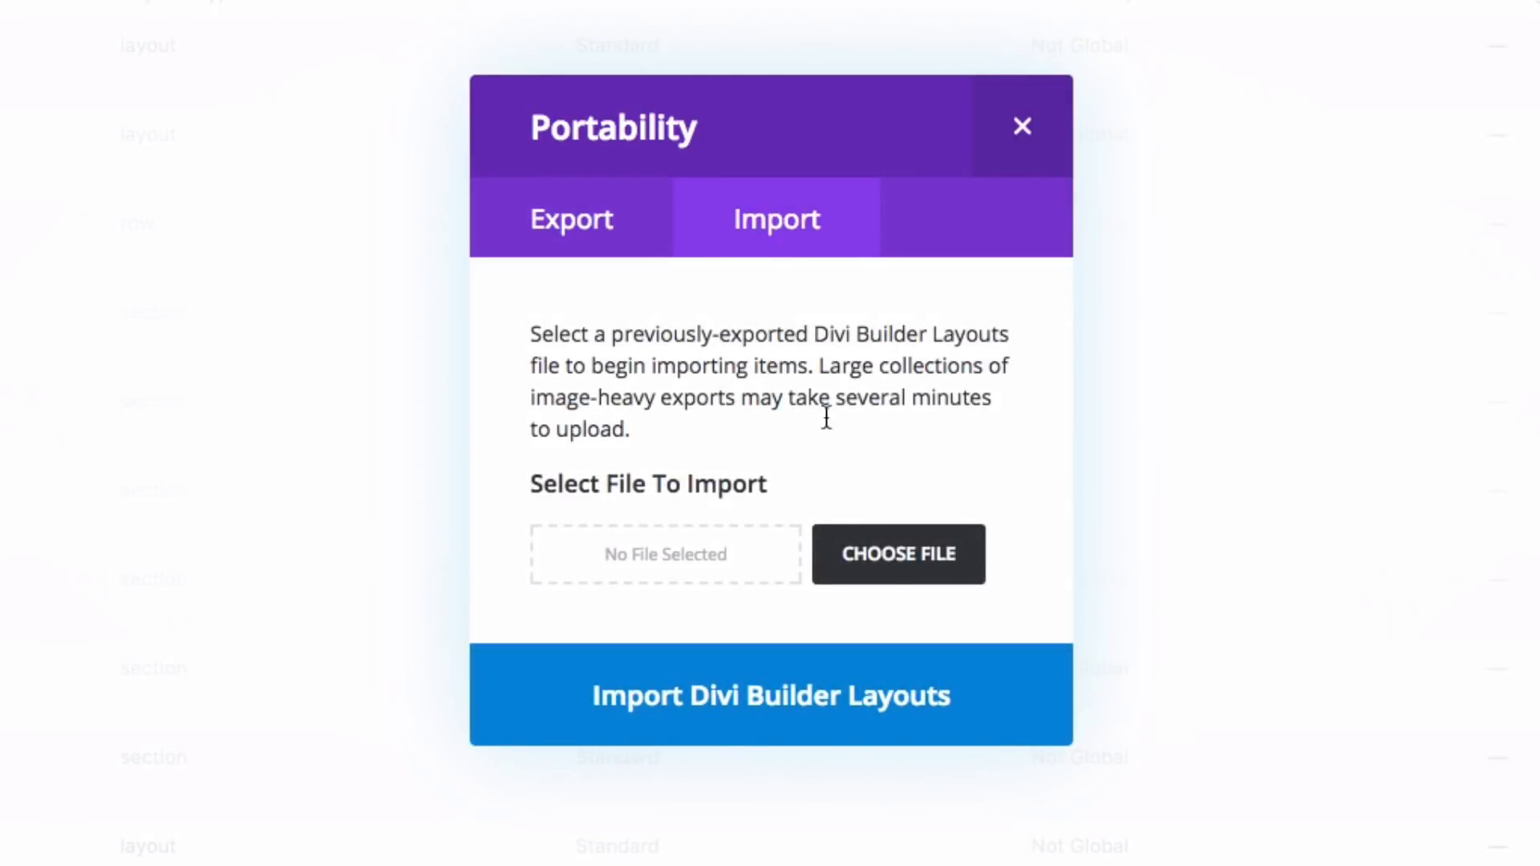
click(897, 553)
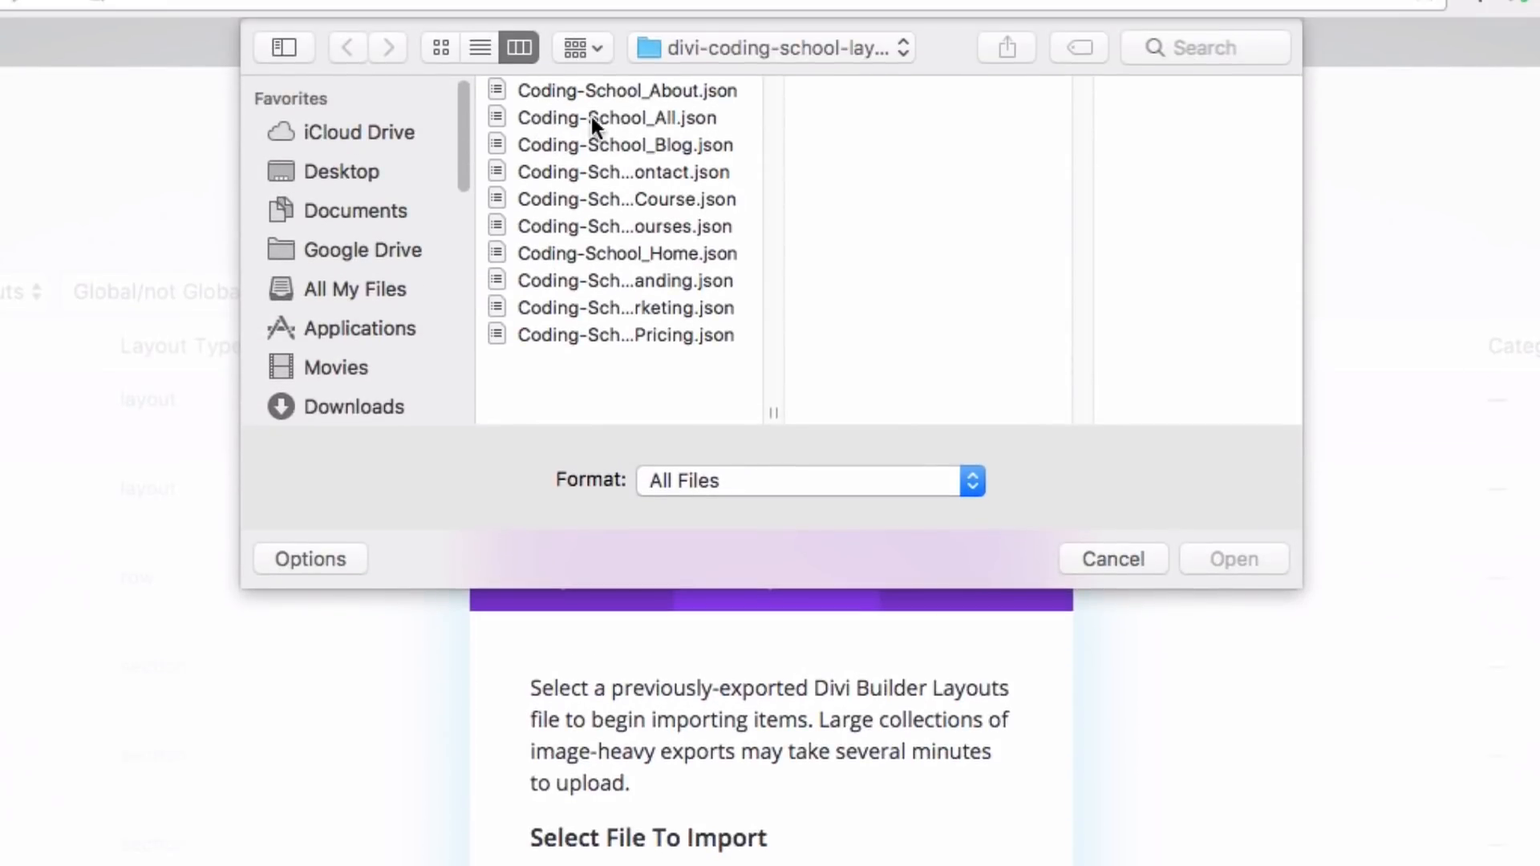
click(616, 117)
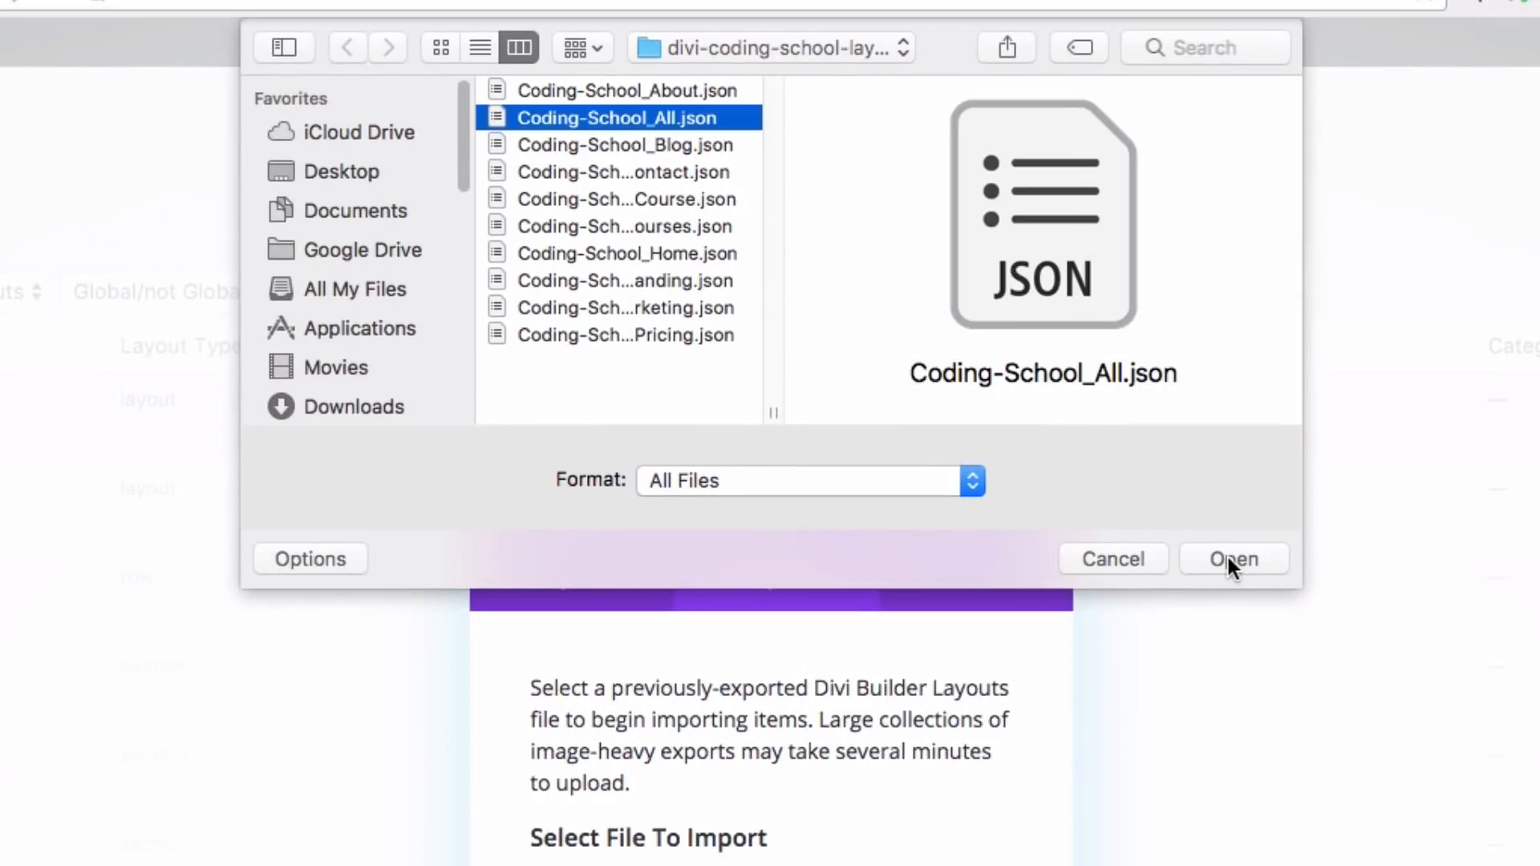
click(1233, 559)
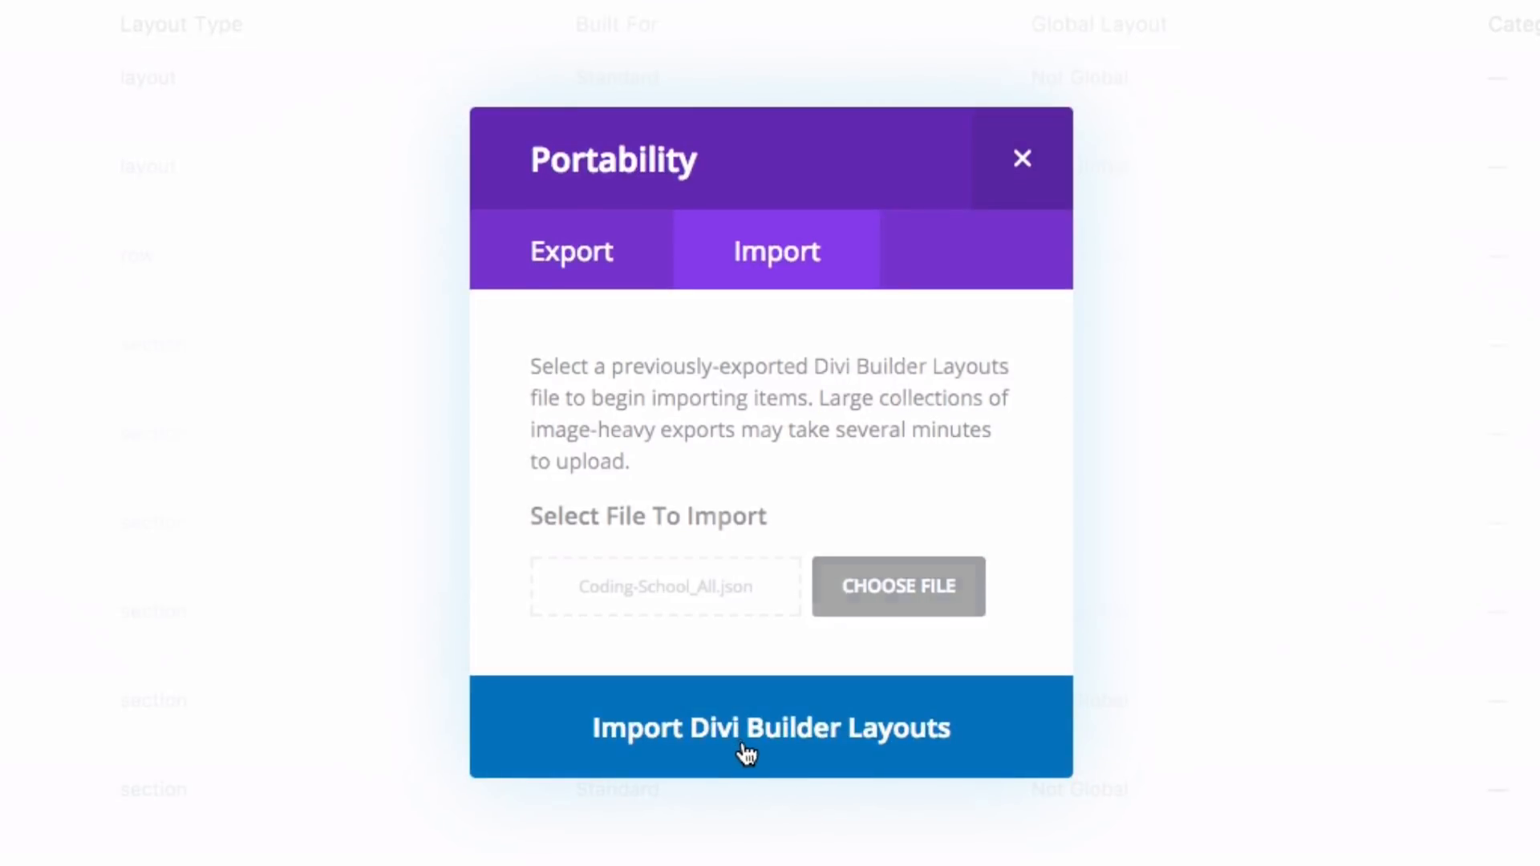
click(771, 727)
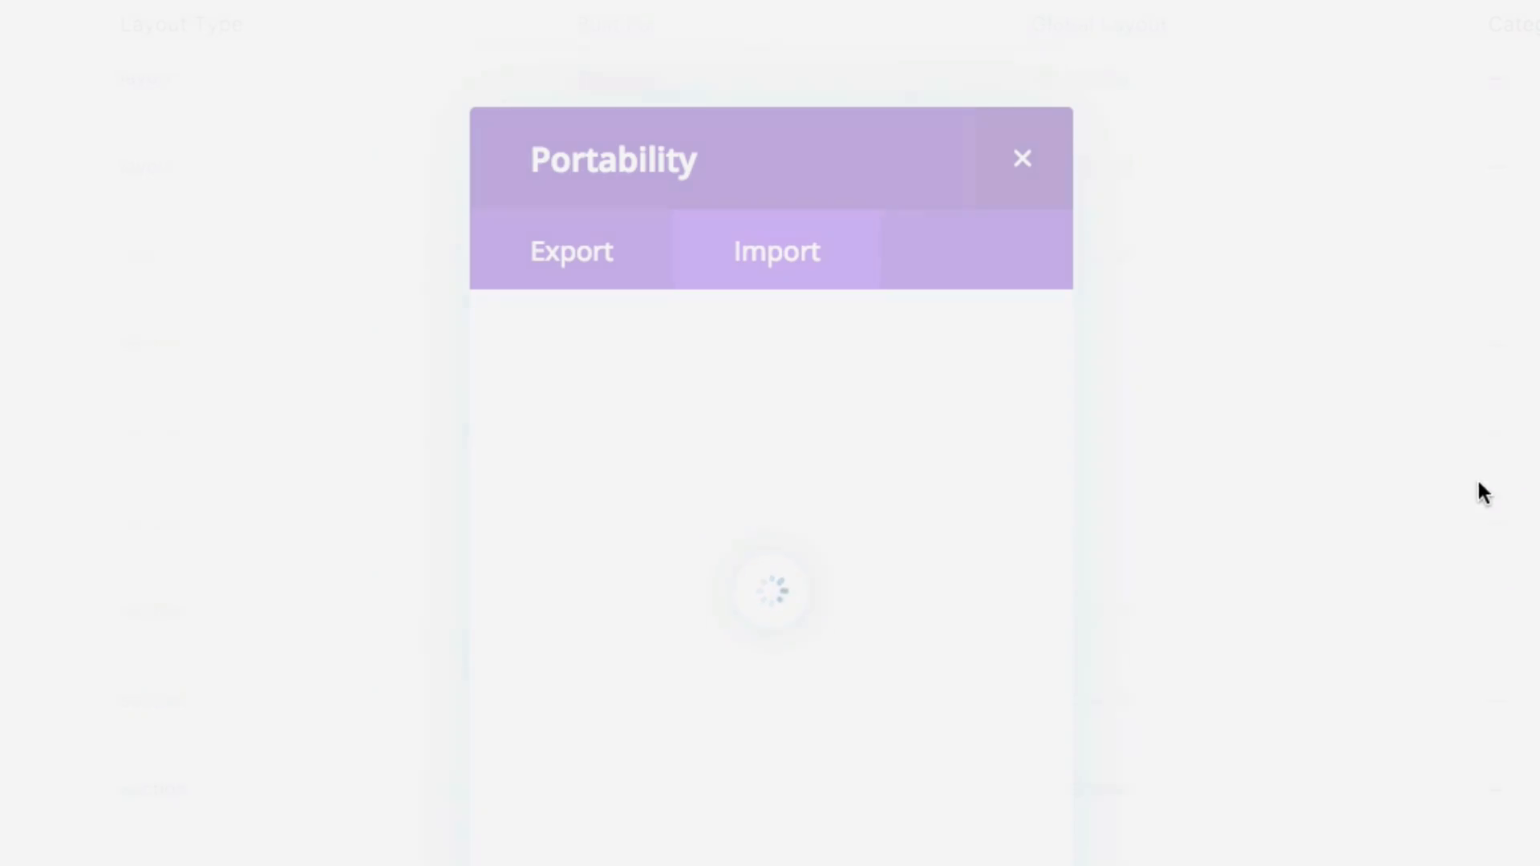
click(1021, 158)
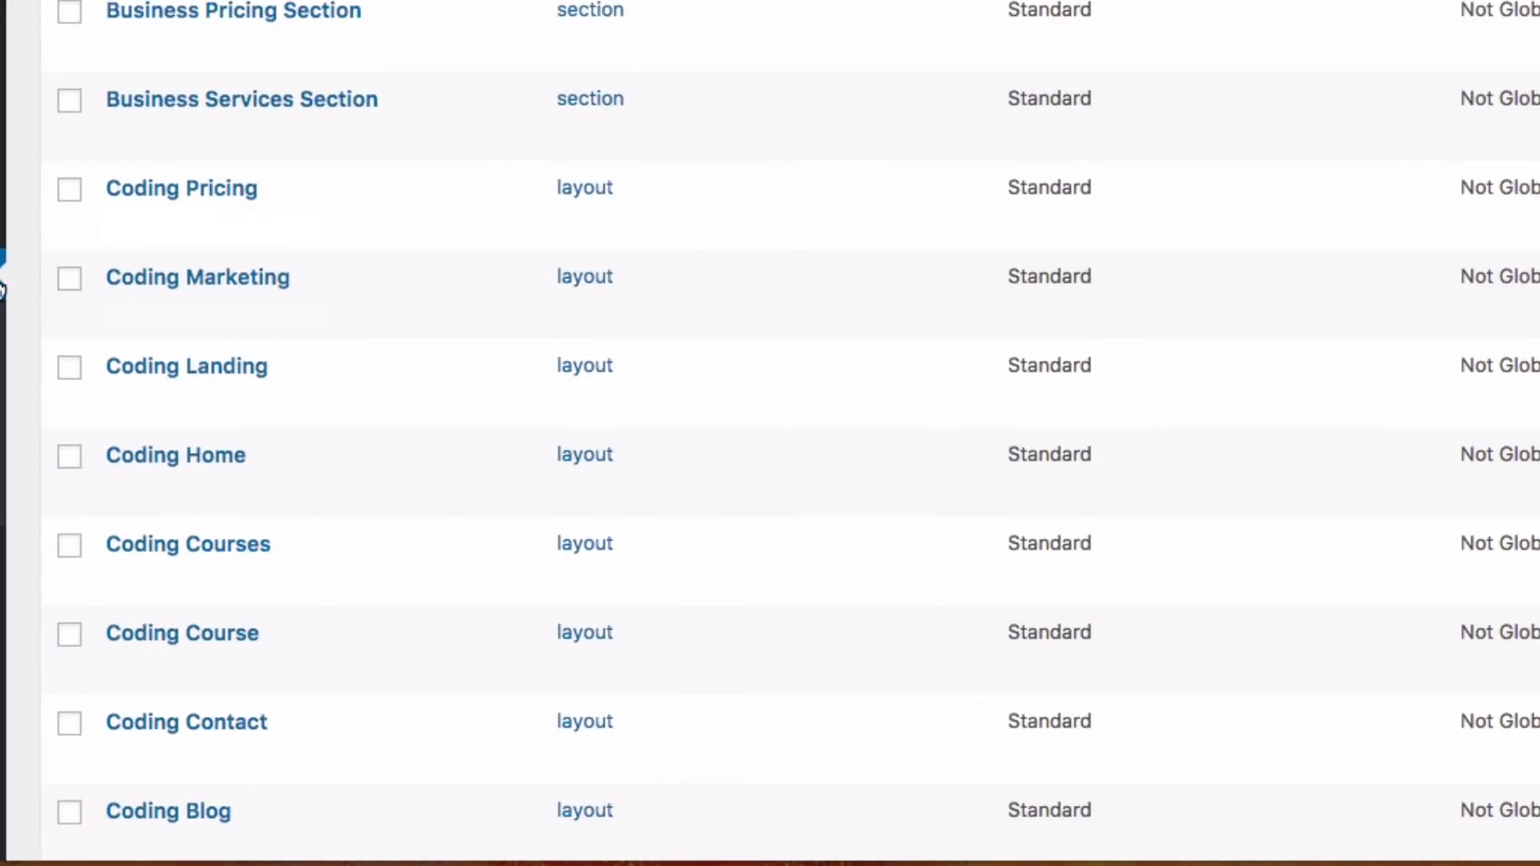
mouse_move(182, 188)
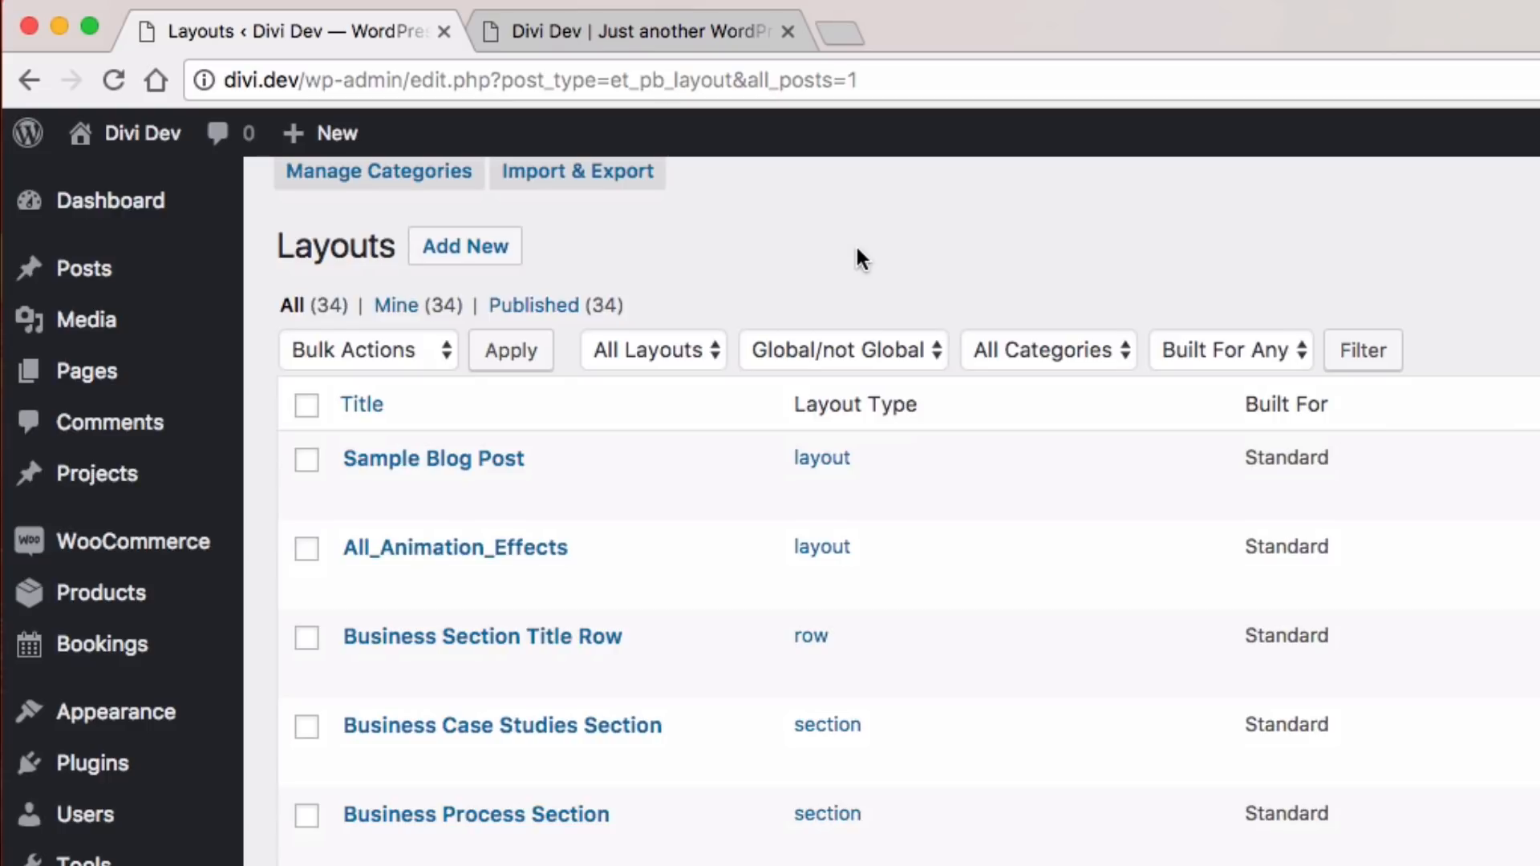
mouse_move(902, 240)
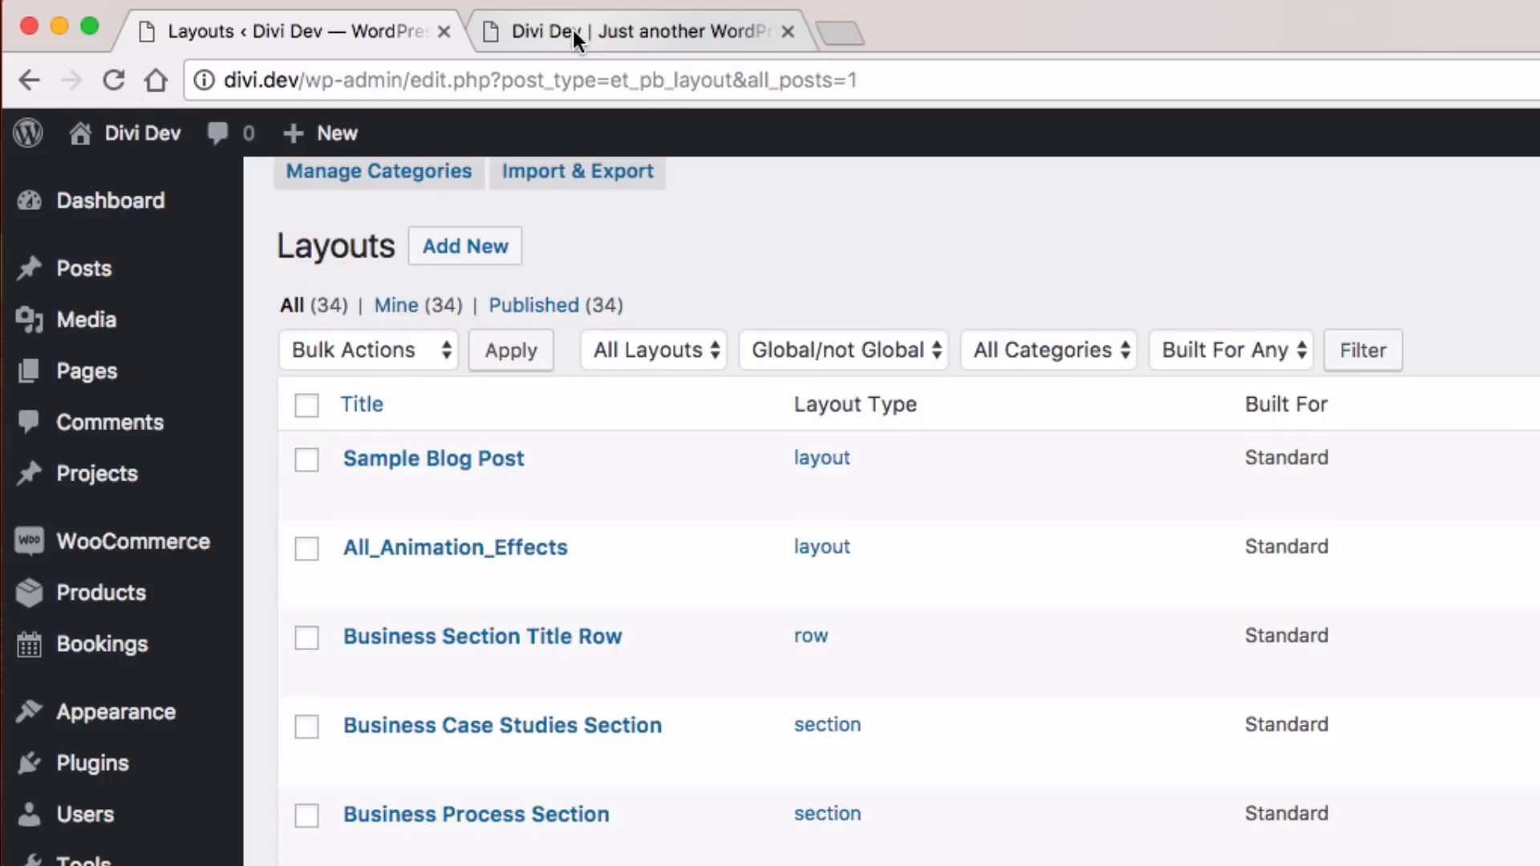
- Enable the Visual Builder on the home page and bring up Load From Library
click(638, 30)
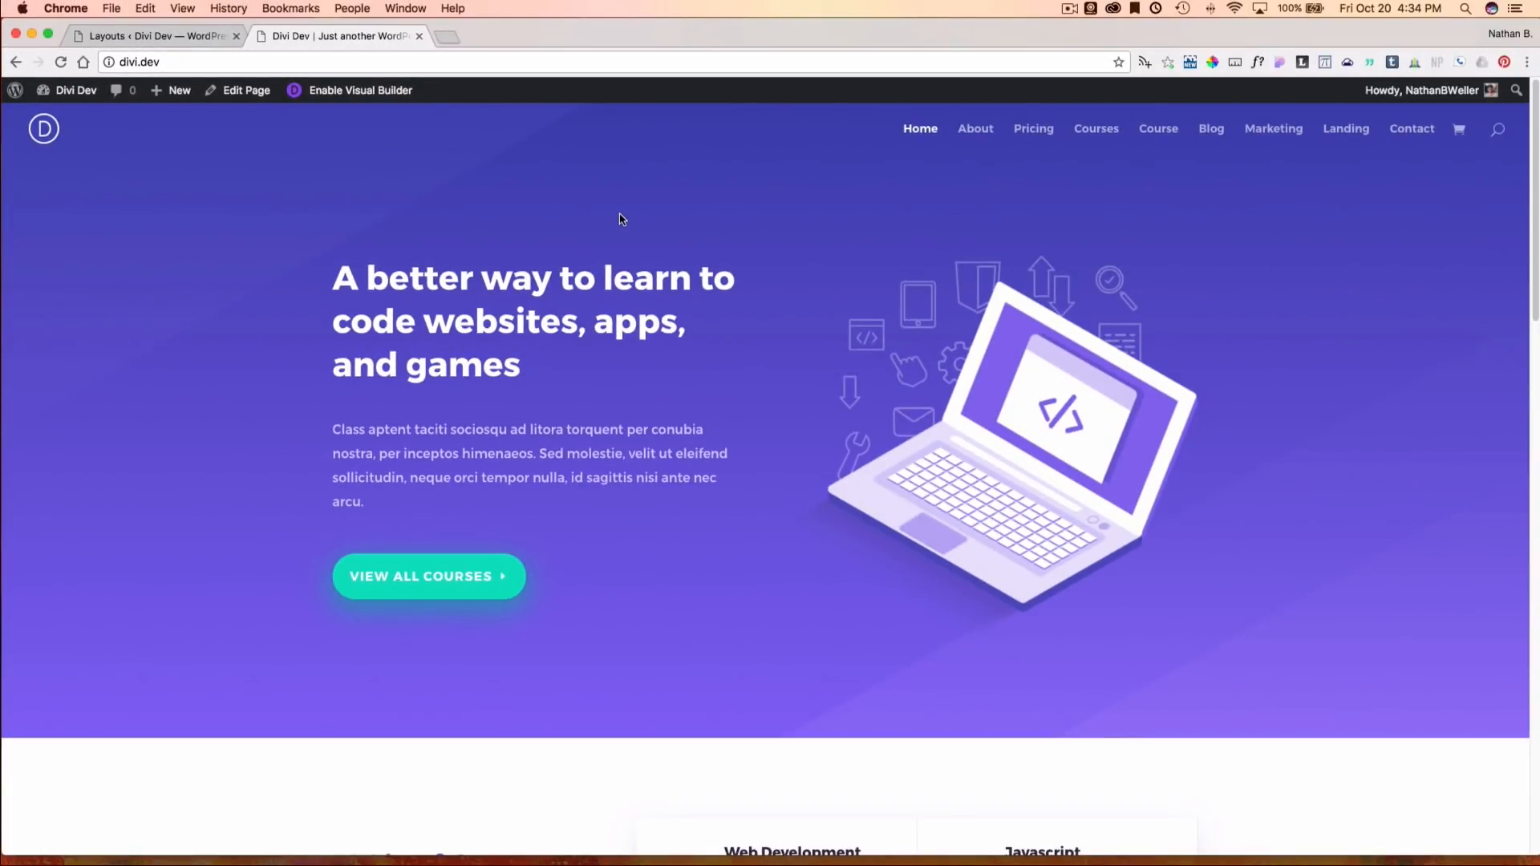
click(360, 91)
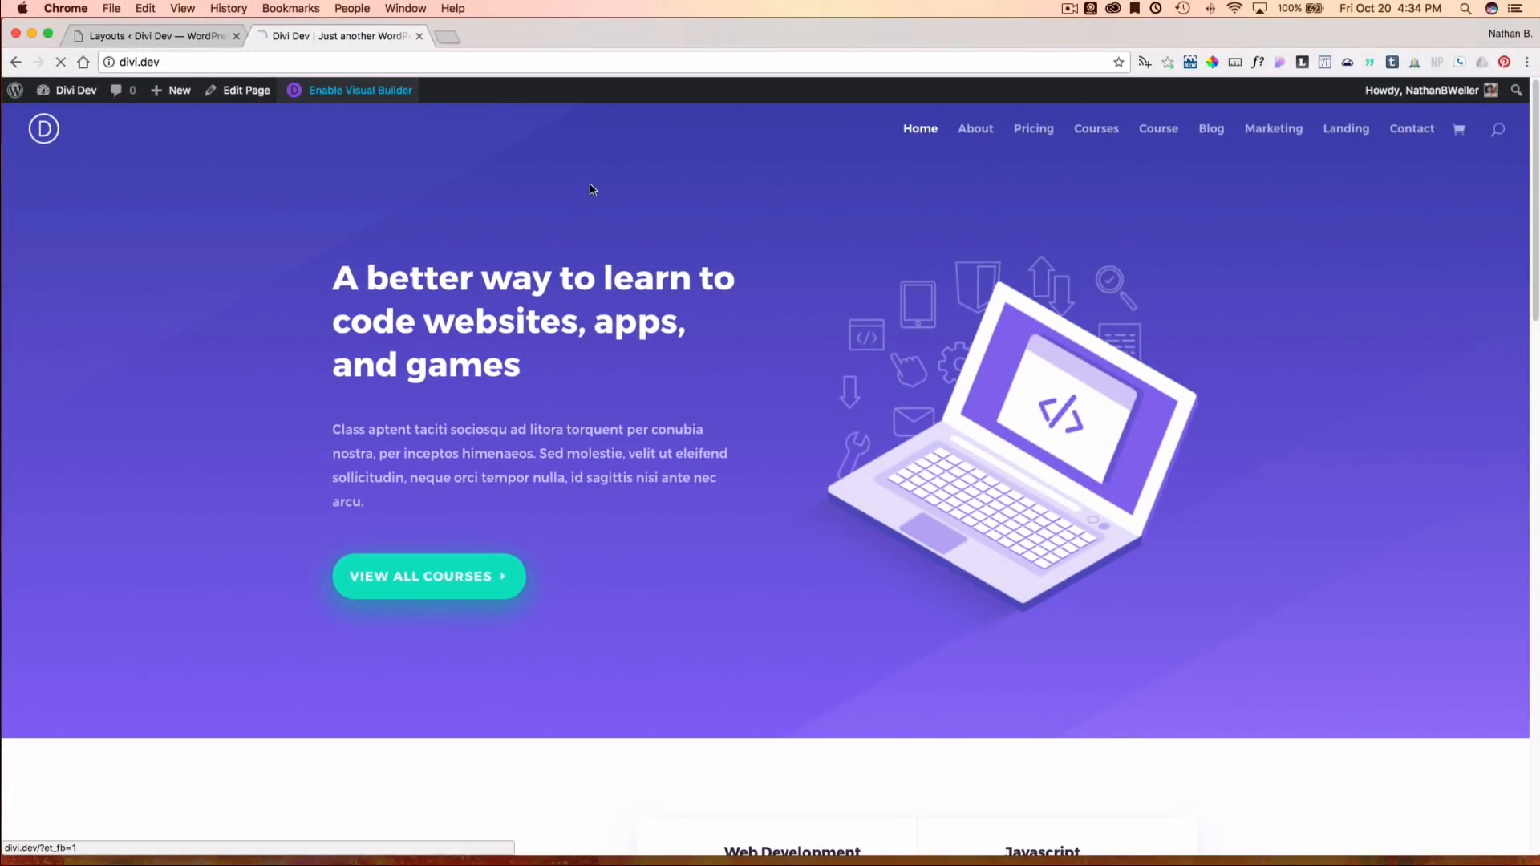
click(359, 91)
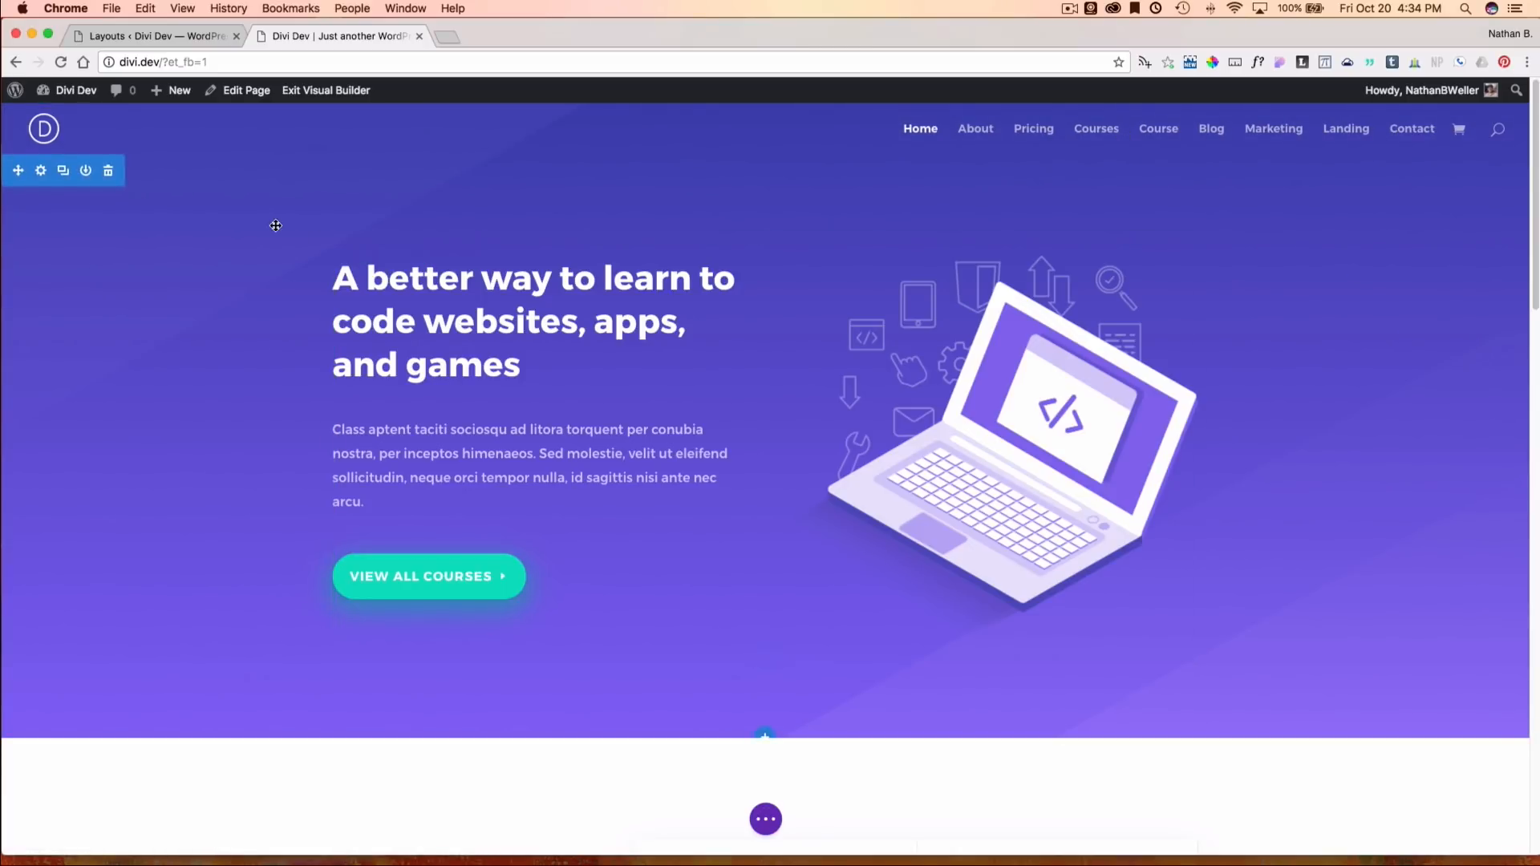
mouse_move(666, 202)
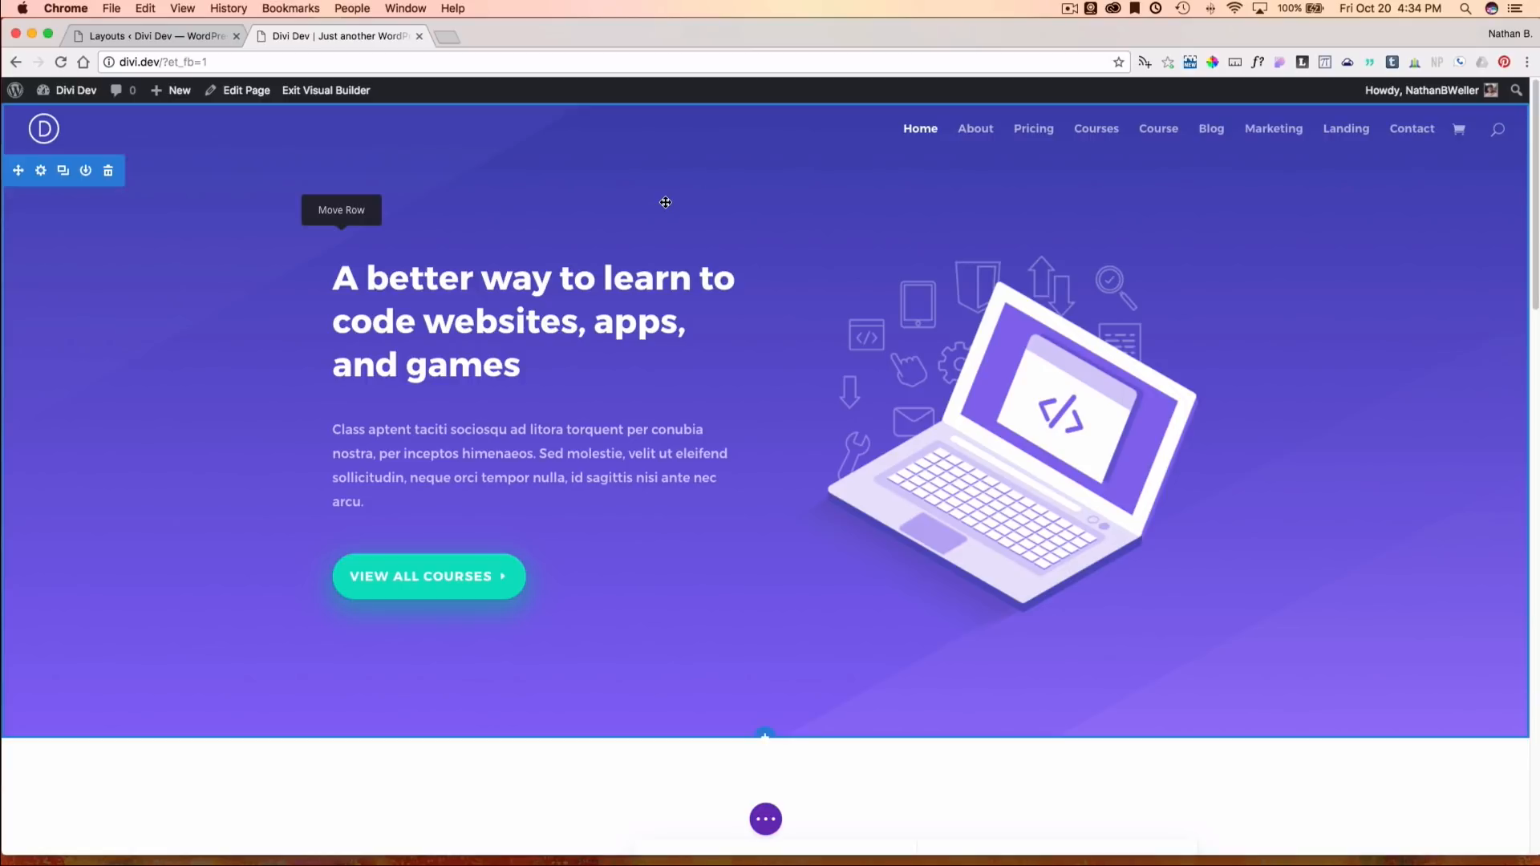
mouse_move(682, 221)
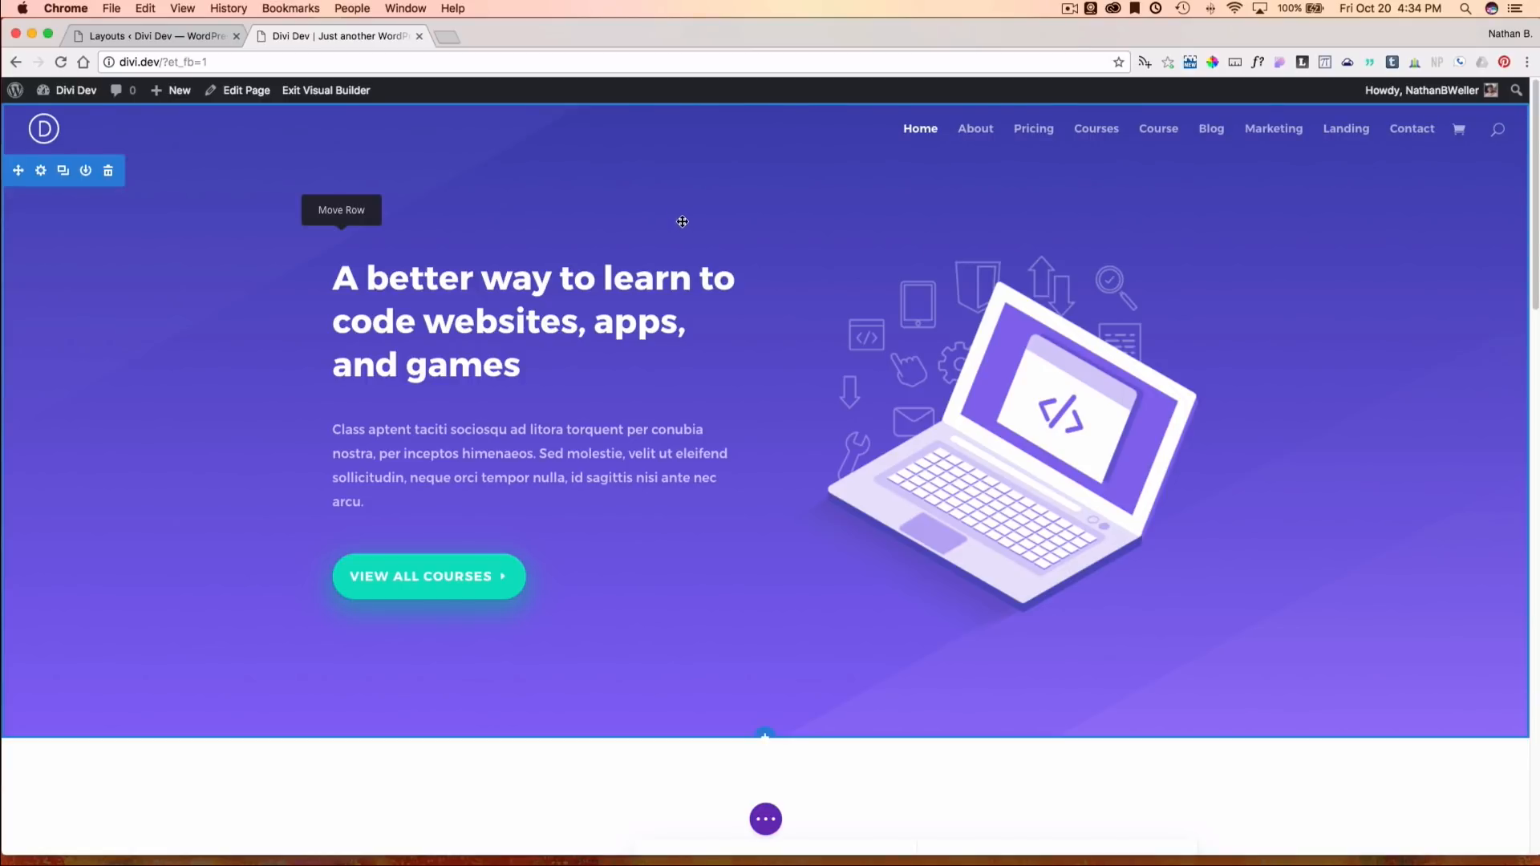
mouse_move(766, 819)
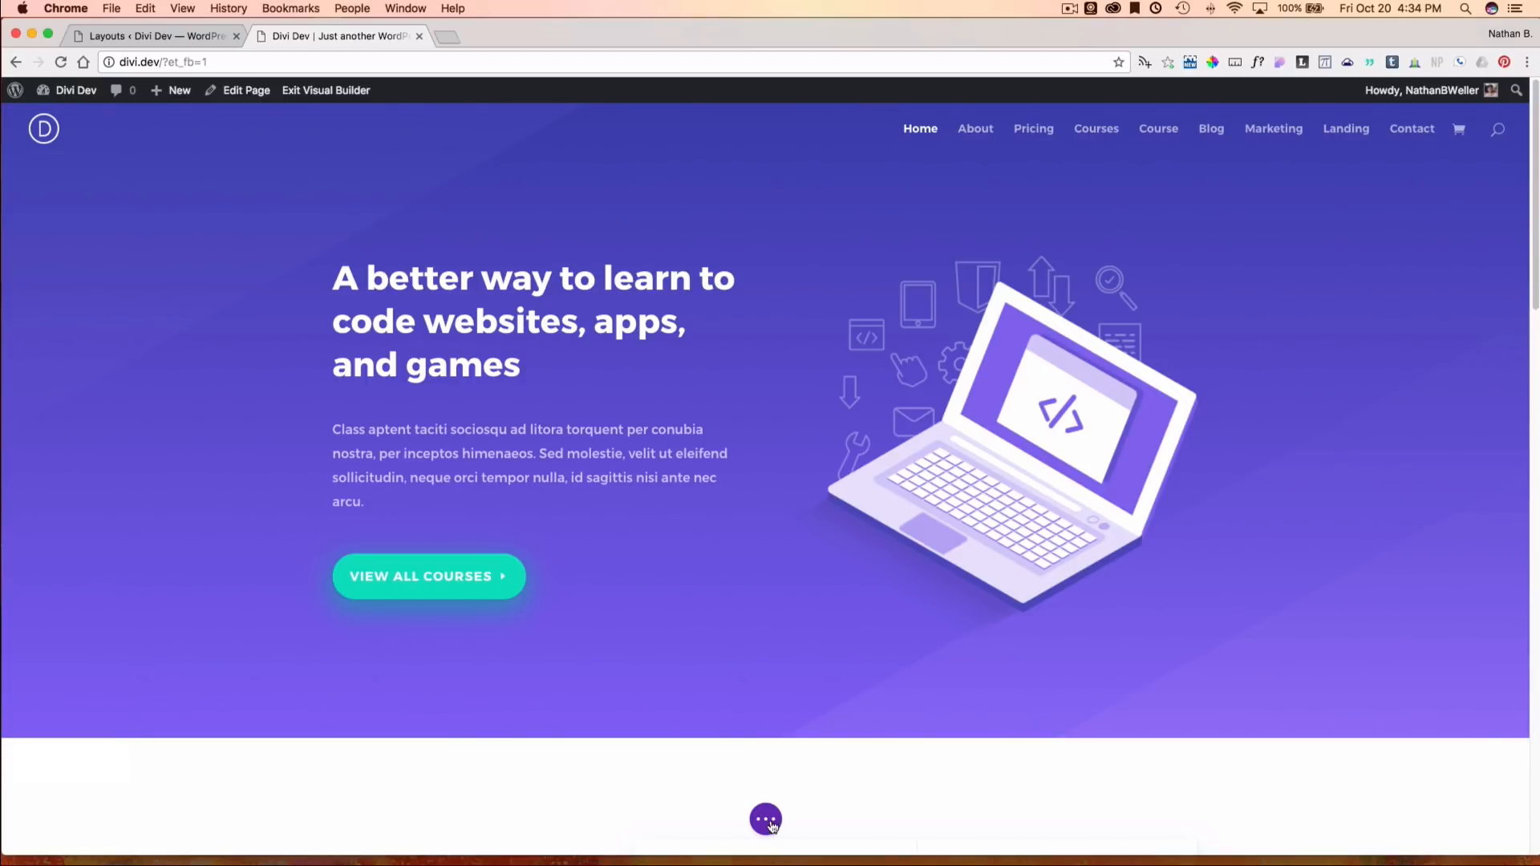
click(766, 819)
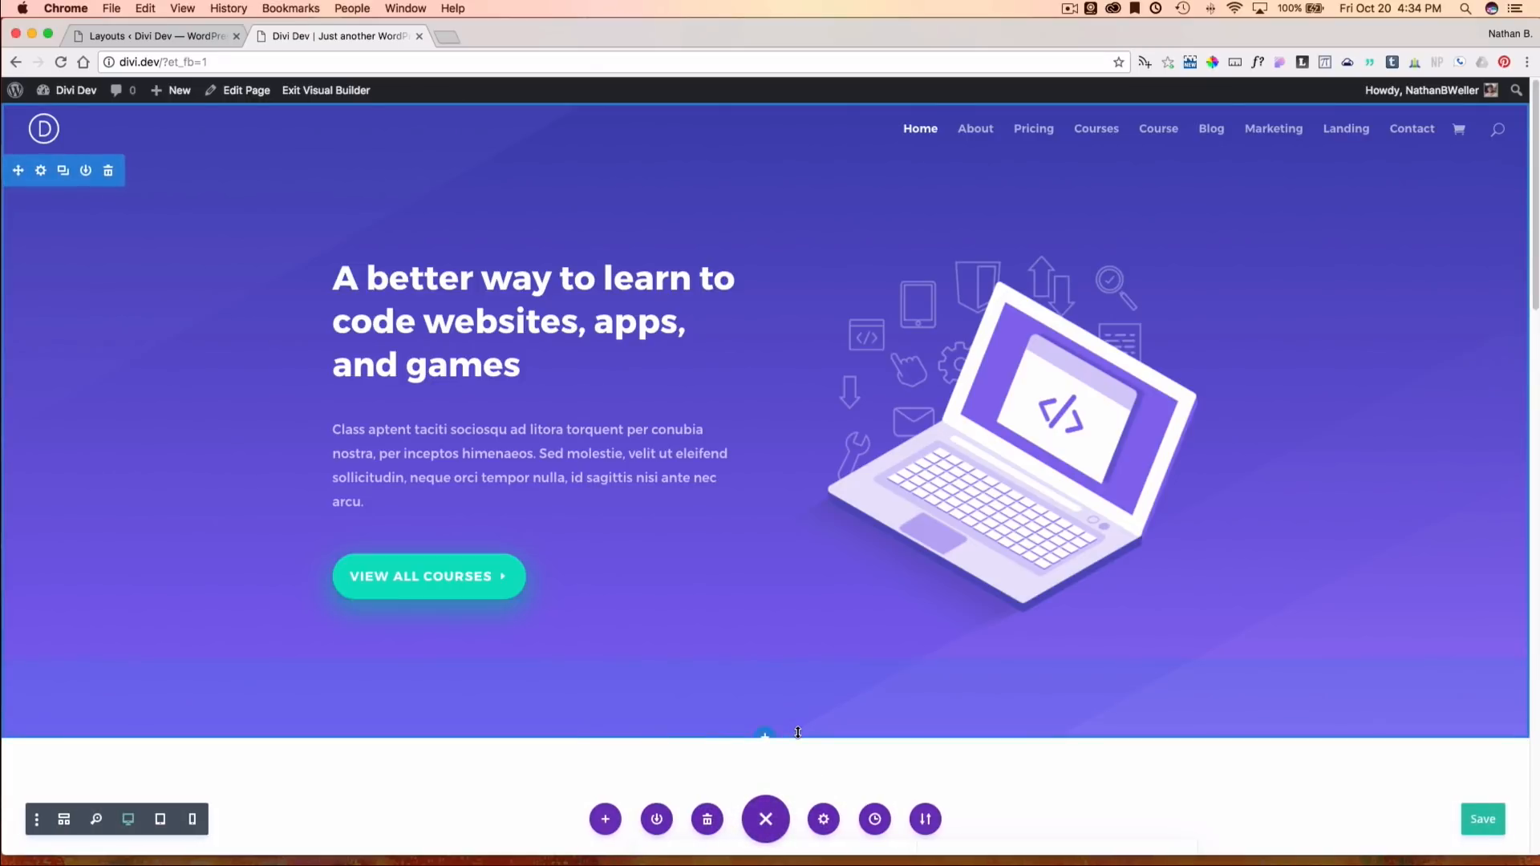
click(605, 818)
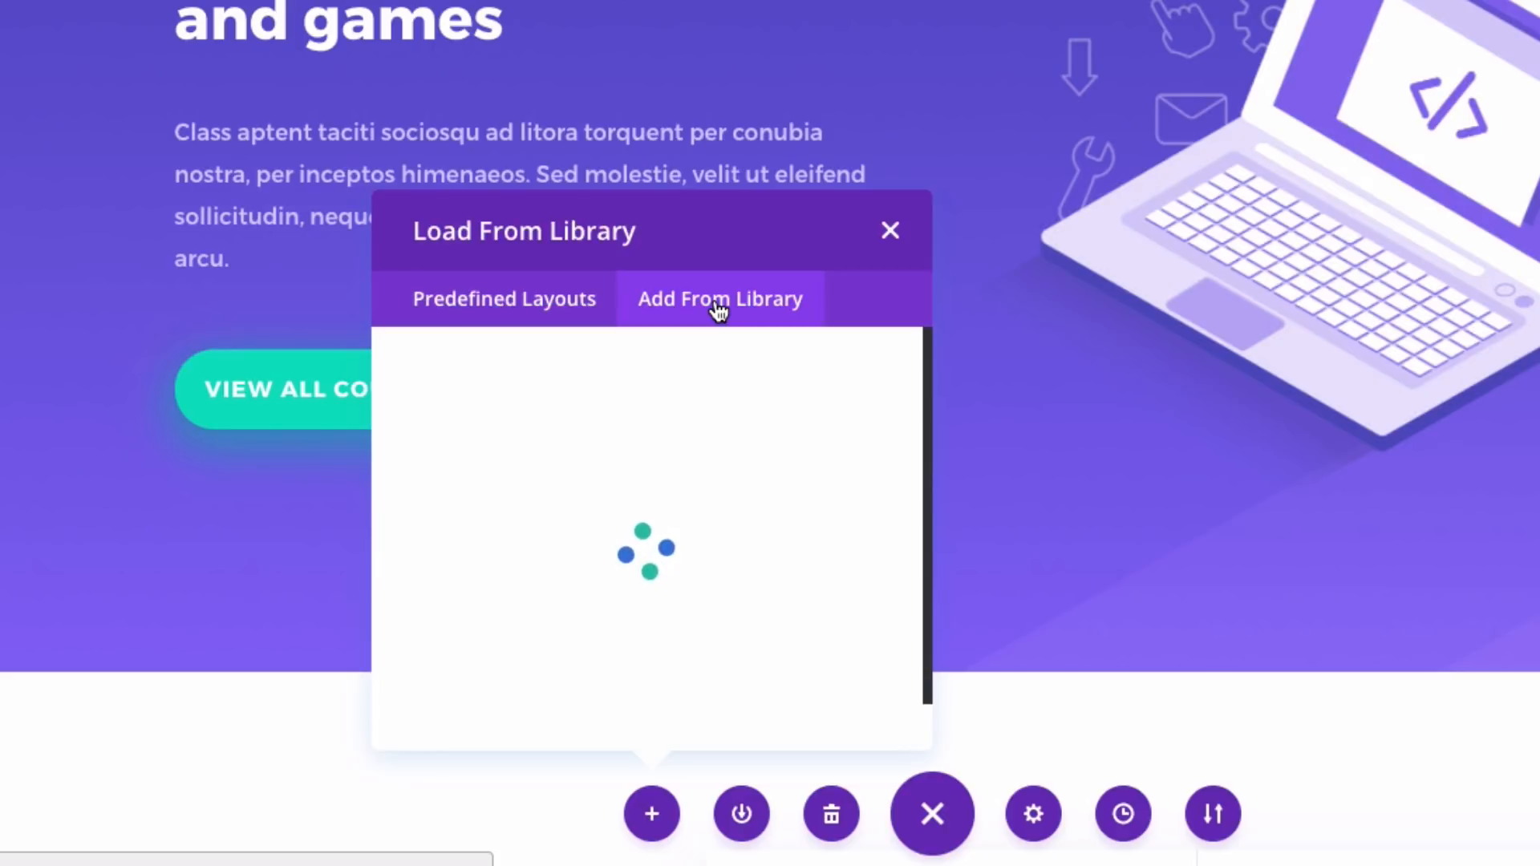
- Load the Coding Pricing layout from the Add From Library tab
click(720, 298)
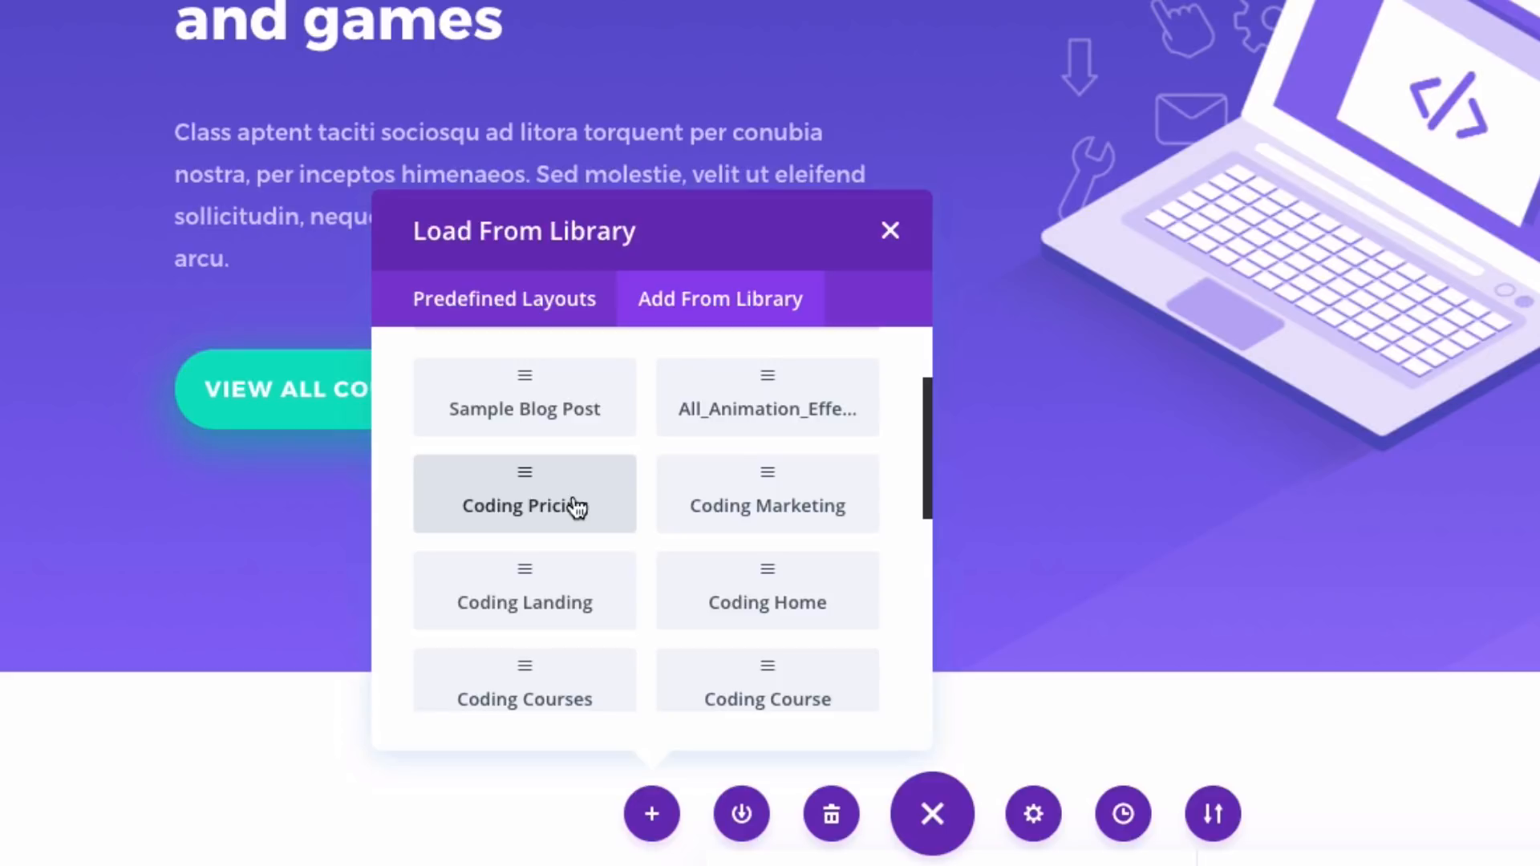
click(524, 505)
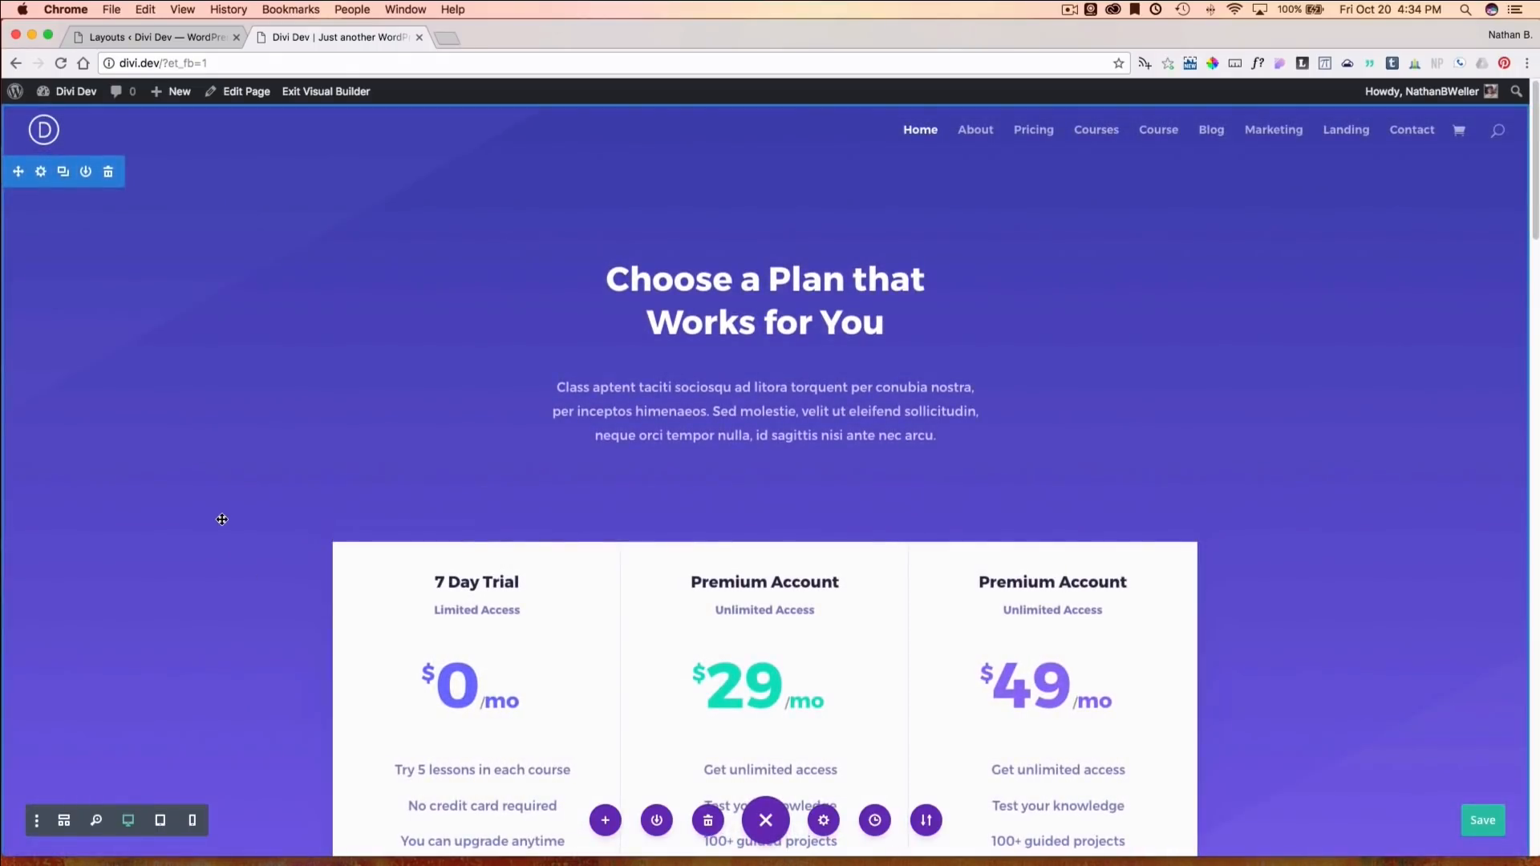
scroll(down, 3)
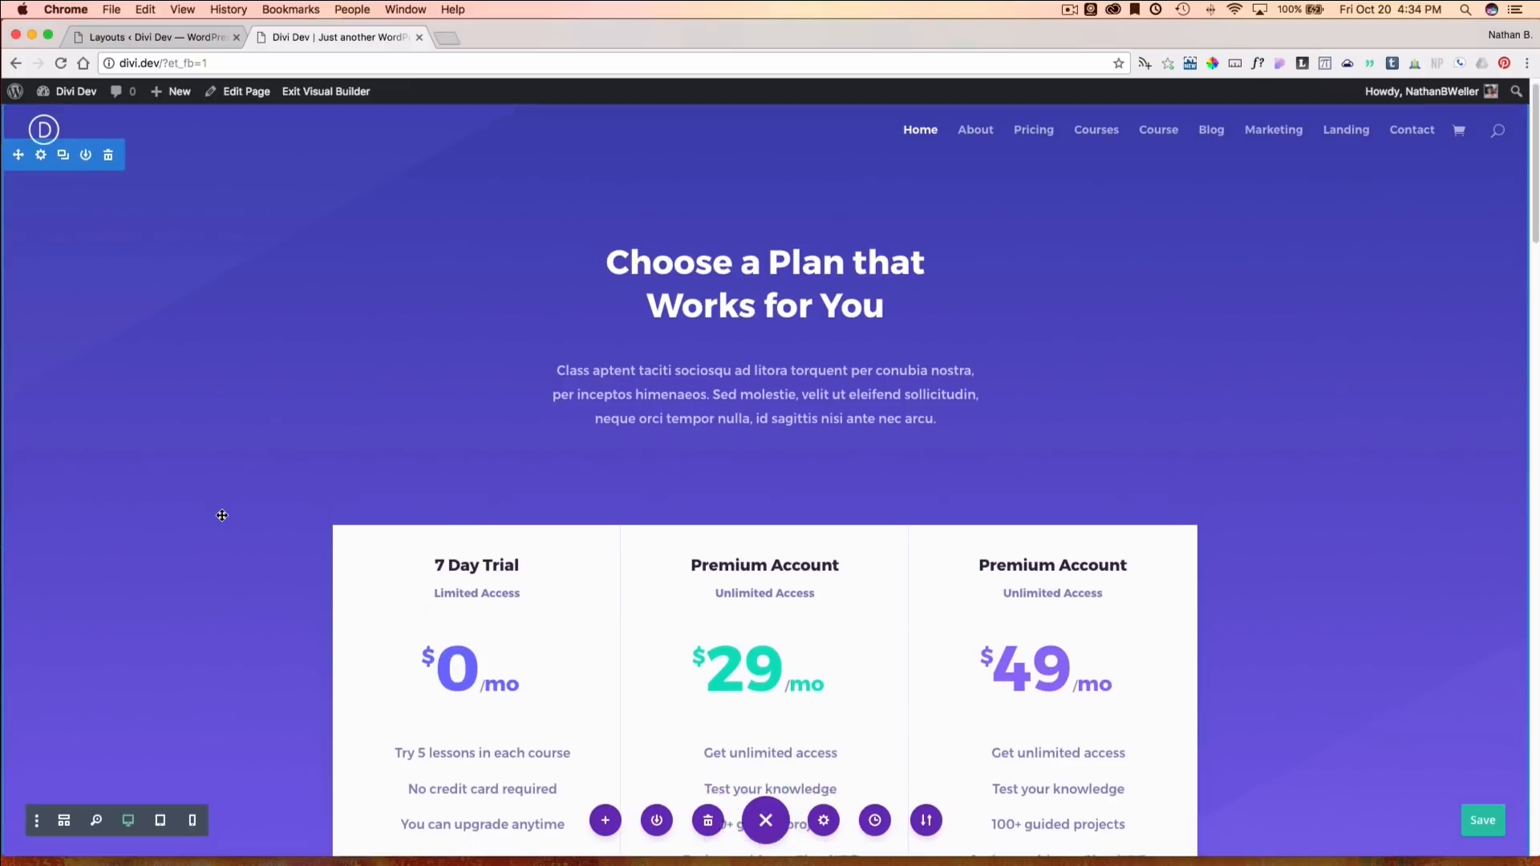
scroll(down, 3)
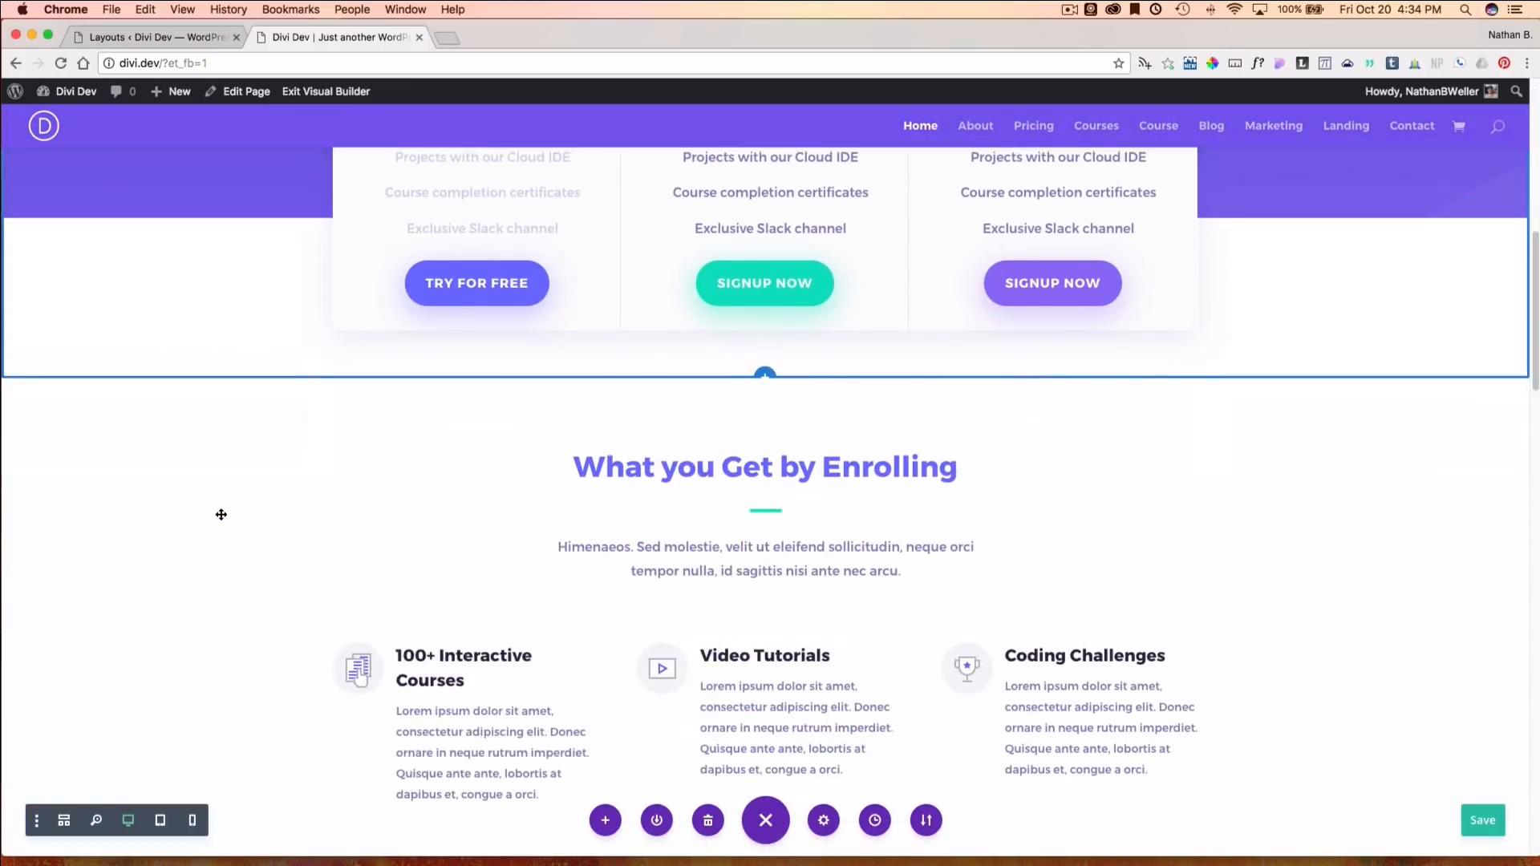
scroll(down, 3)
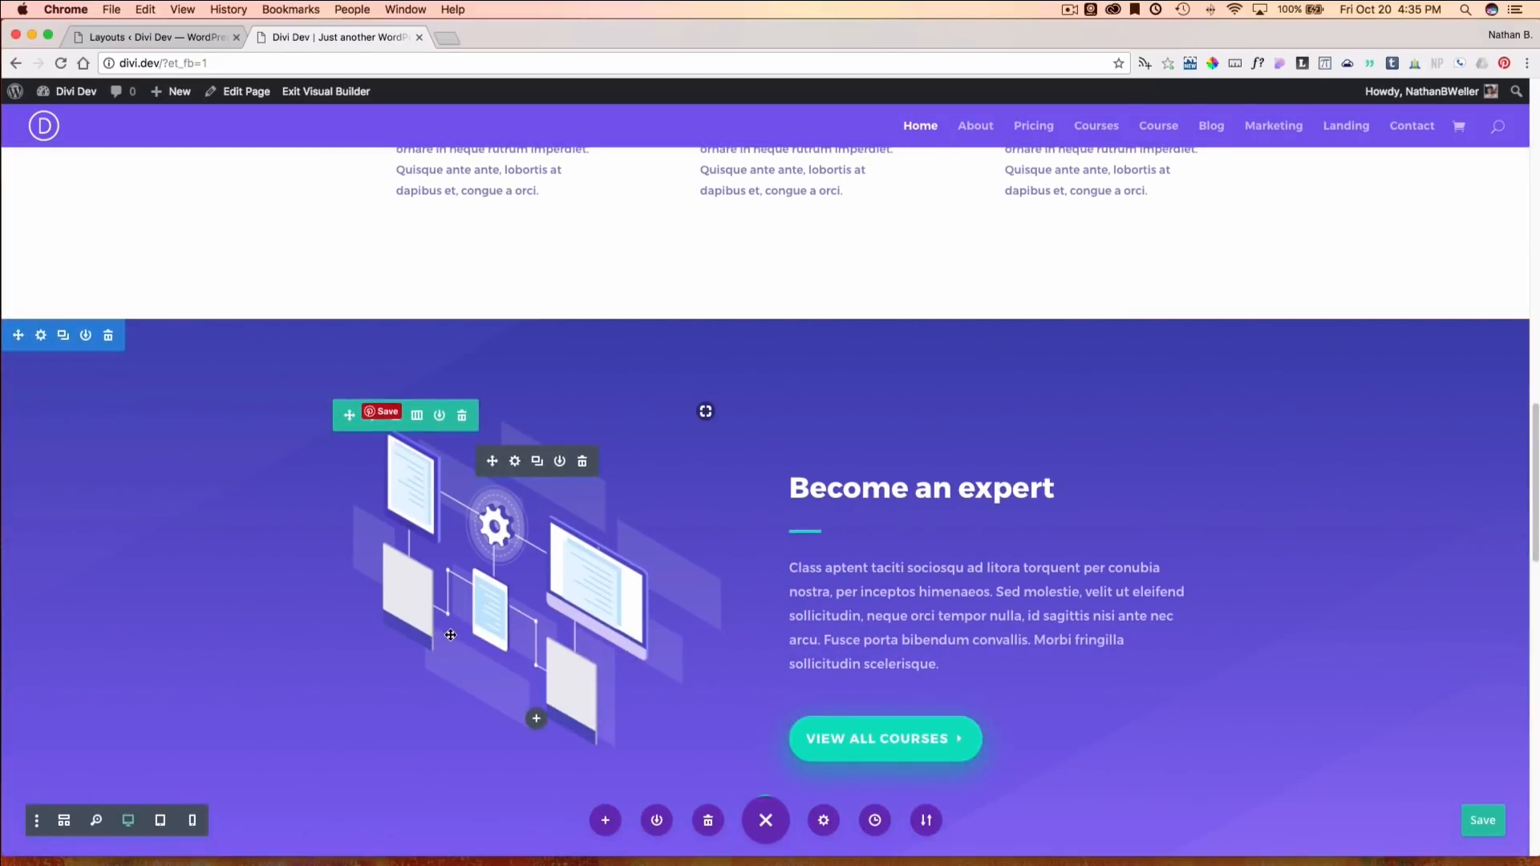
scroll(down, 3)
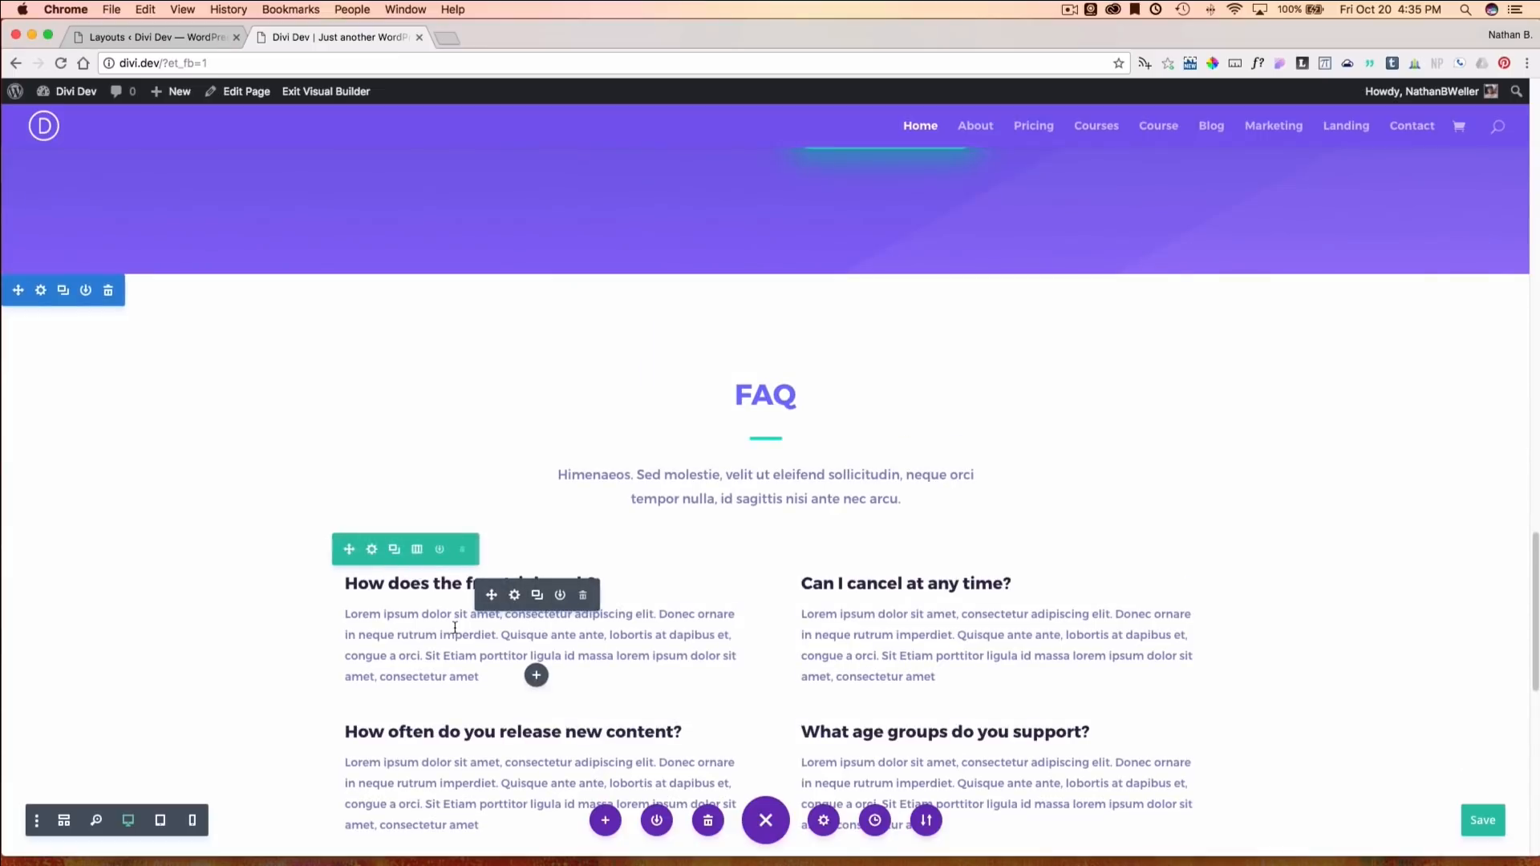
scroll(down, 3)
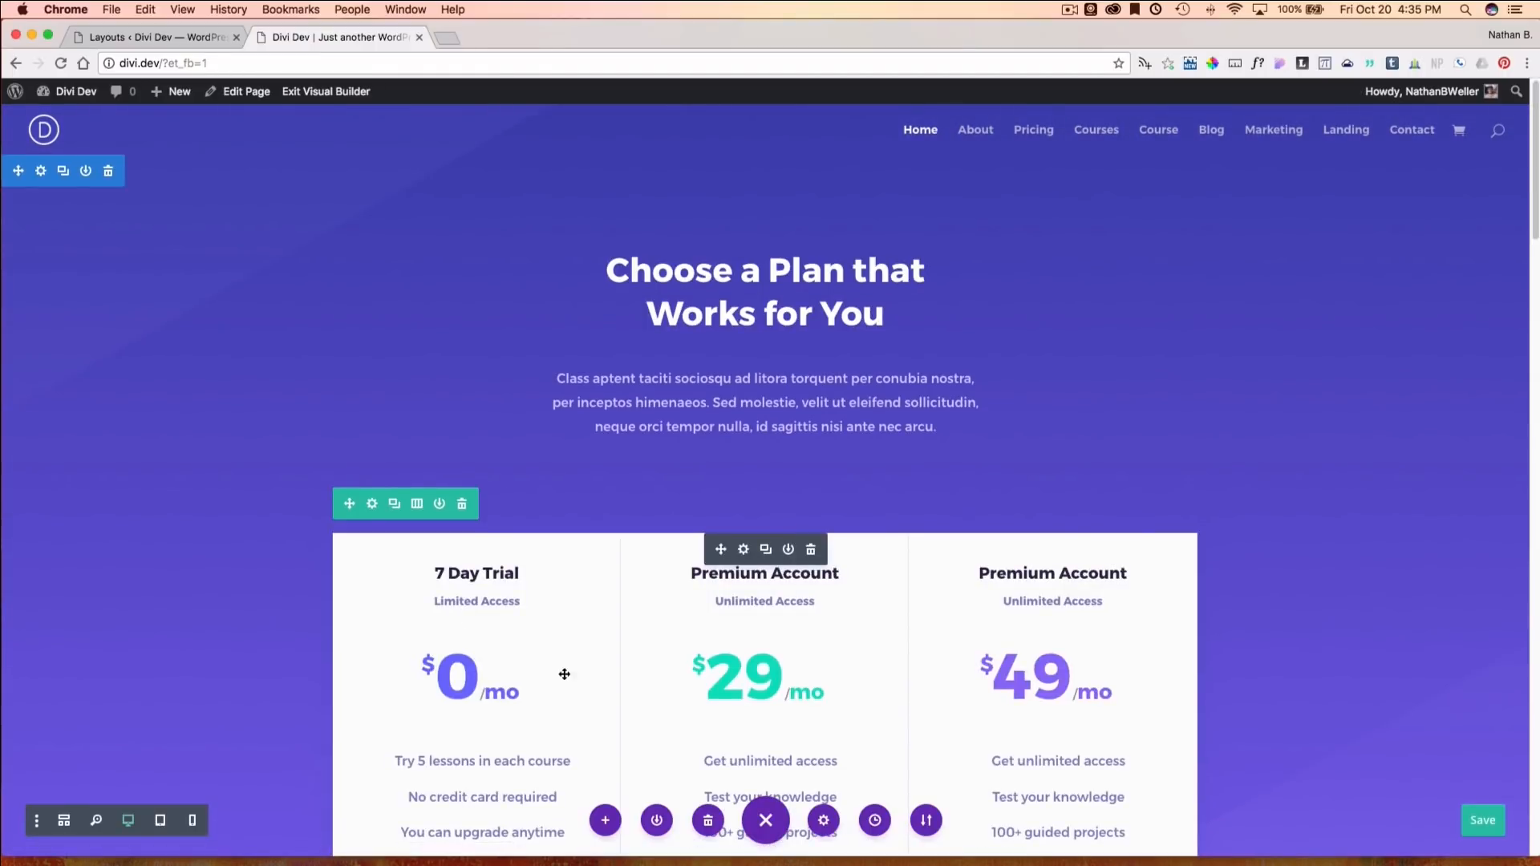
- Load Coding Home from the library over the pricing layout and save the page
click(605, 820)
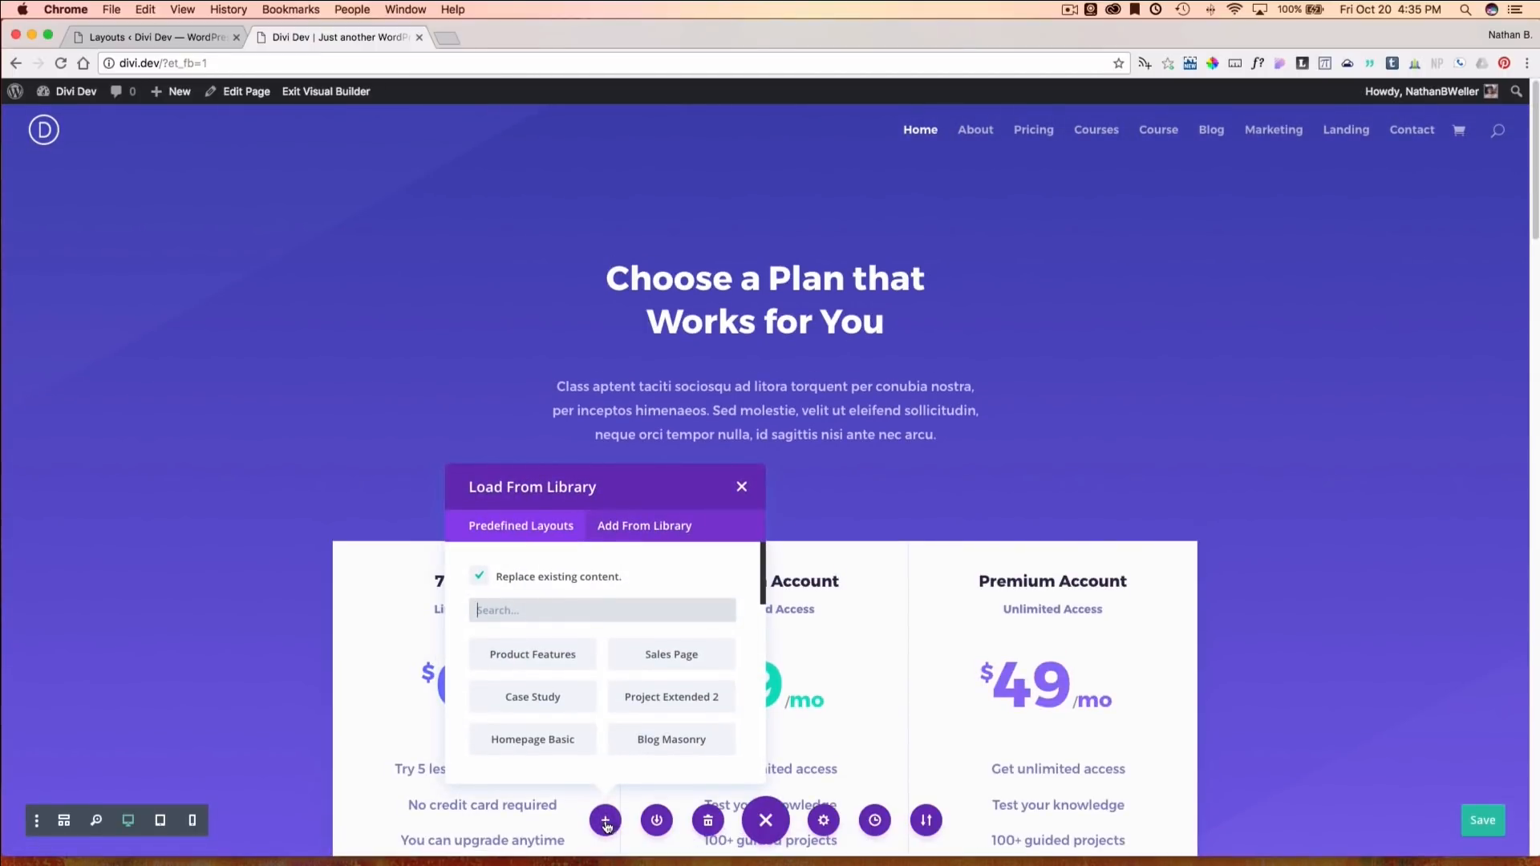
click(644, 526)
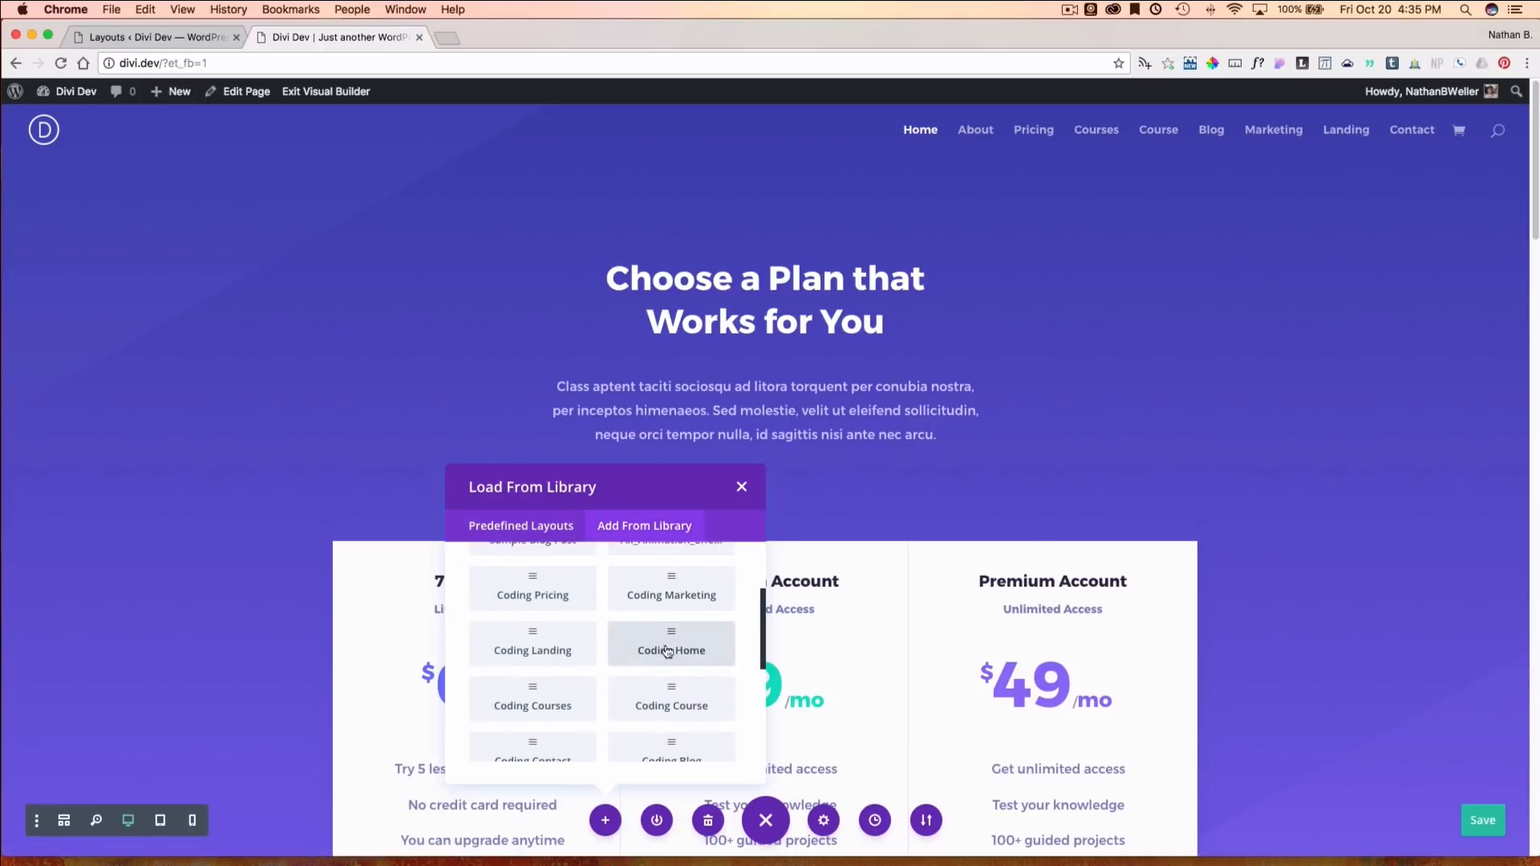
click(671, 643)
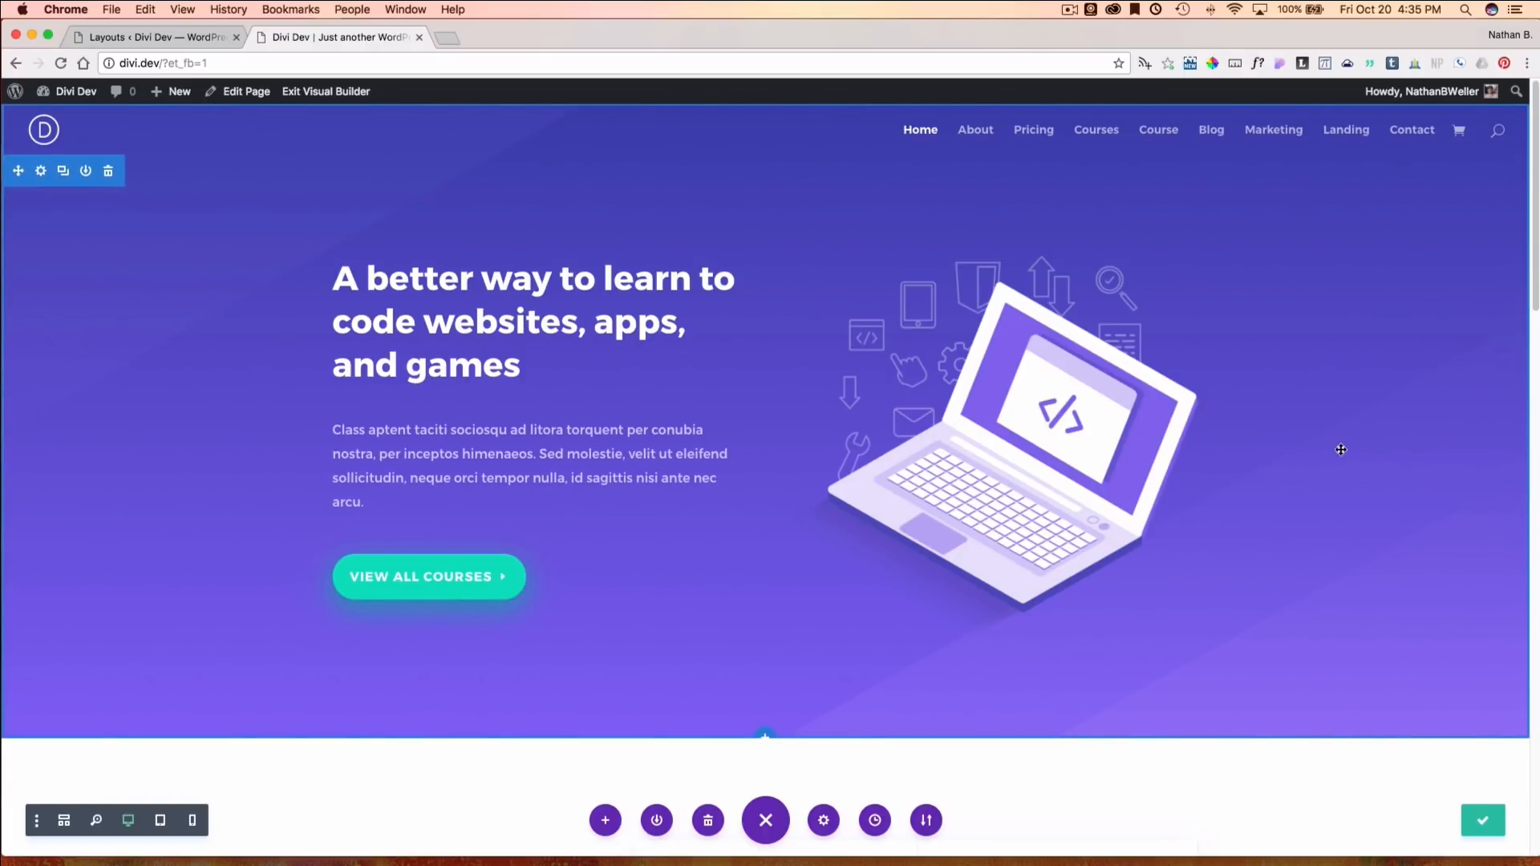
click(325, 90)
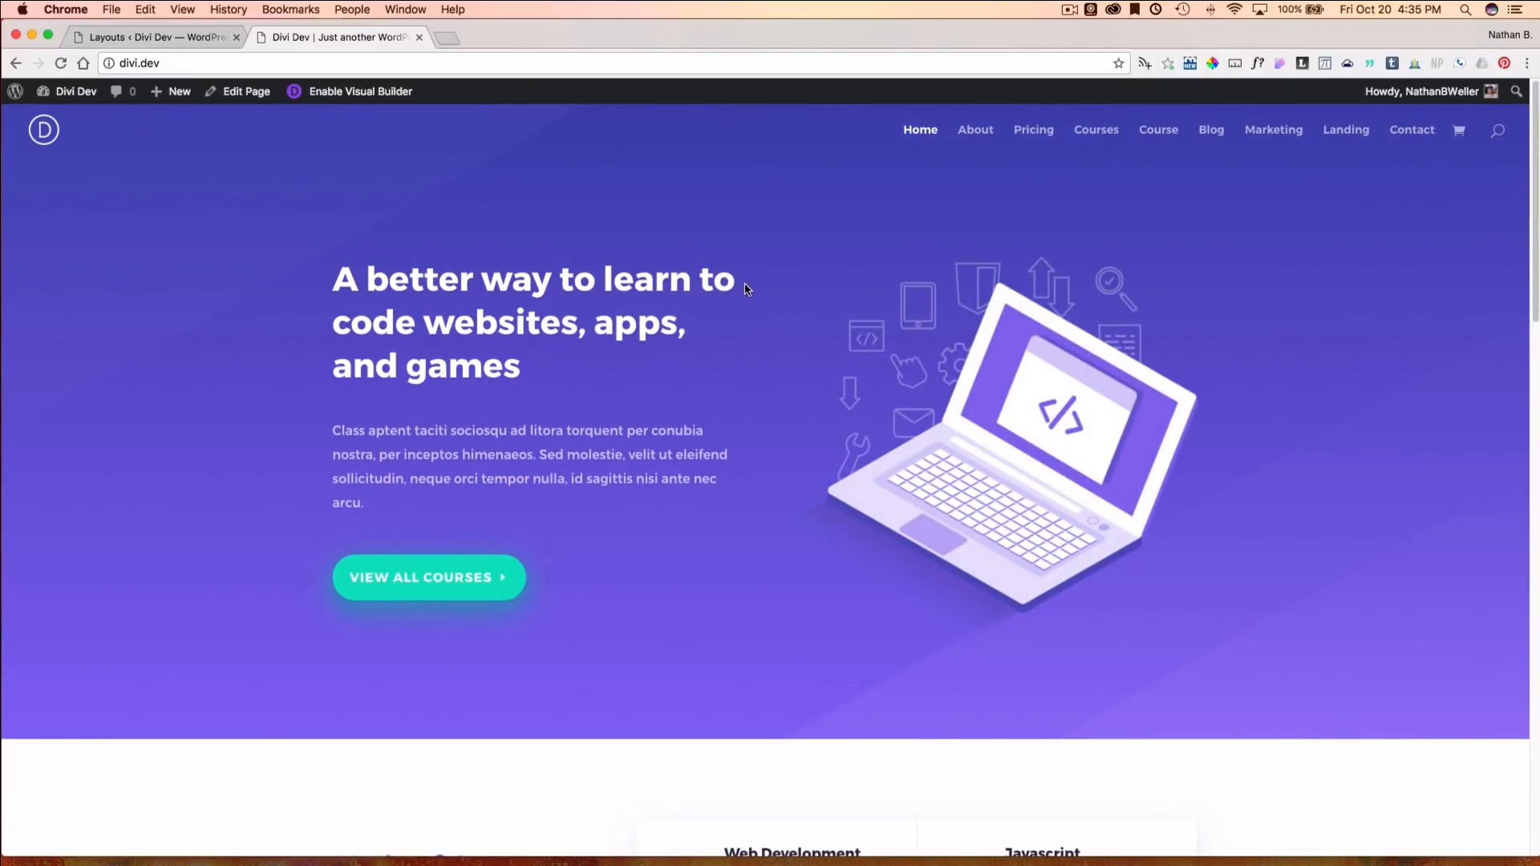
mouse_move(913, 161)
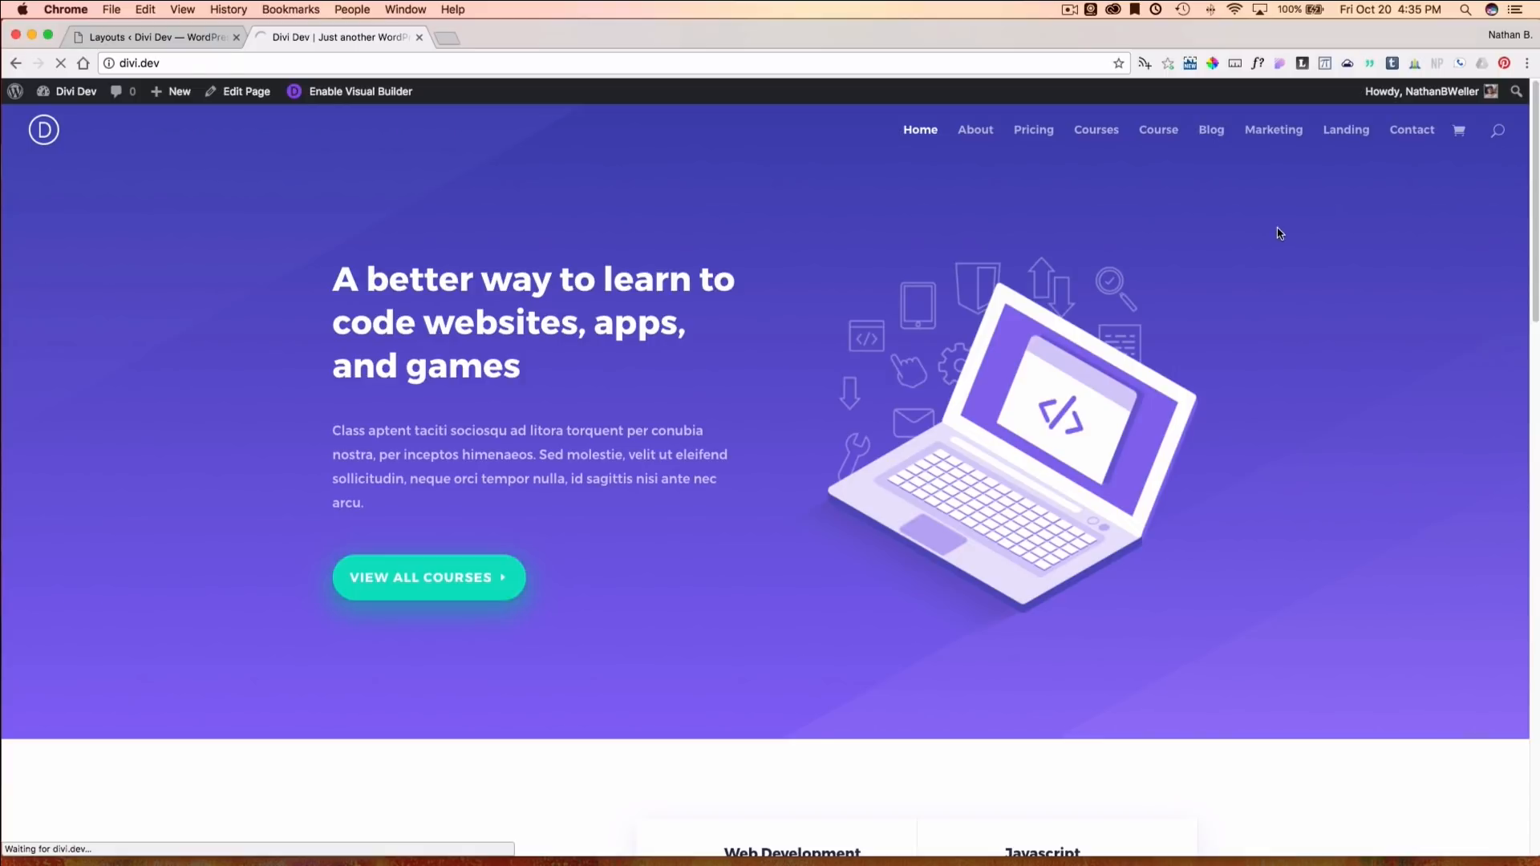
- Go to the About page and scroll through Coding Camps and Classroom Lessons
click(973, 129)
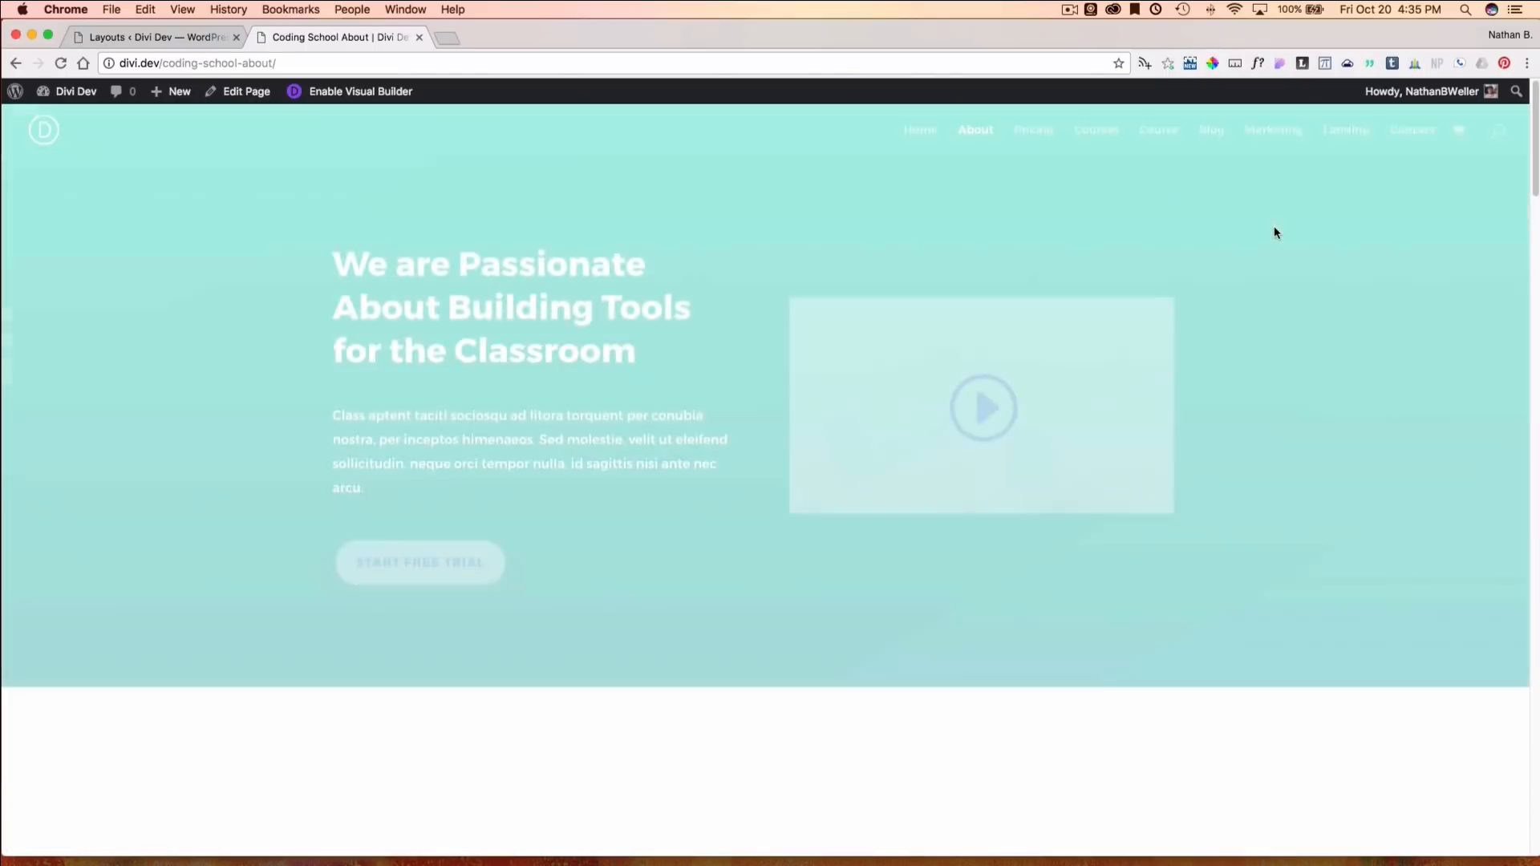
scroll(down, 3)
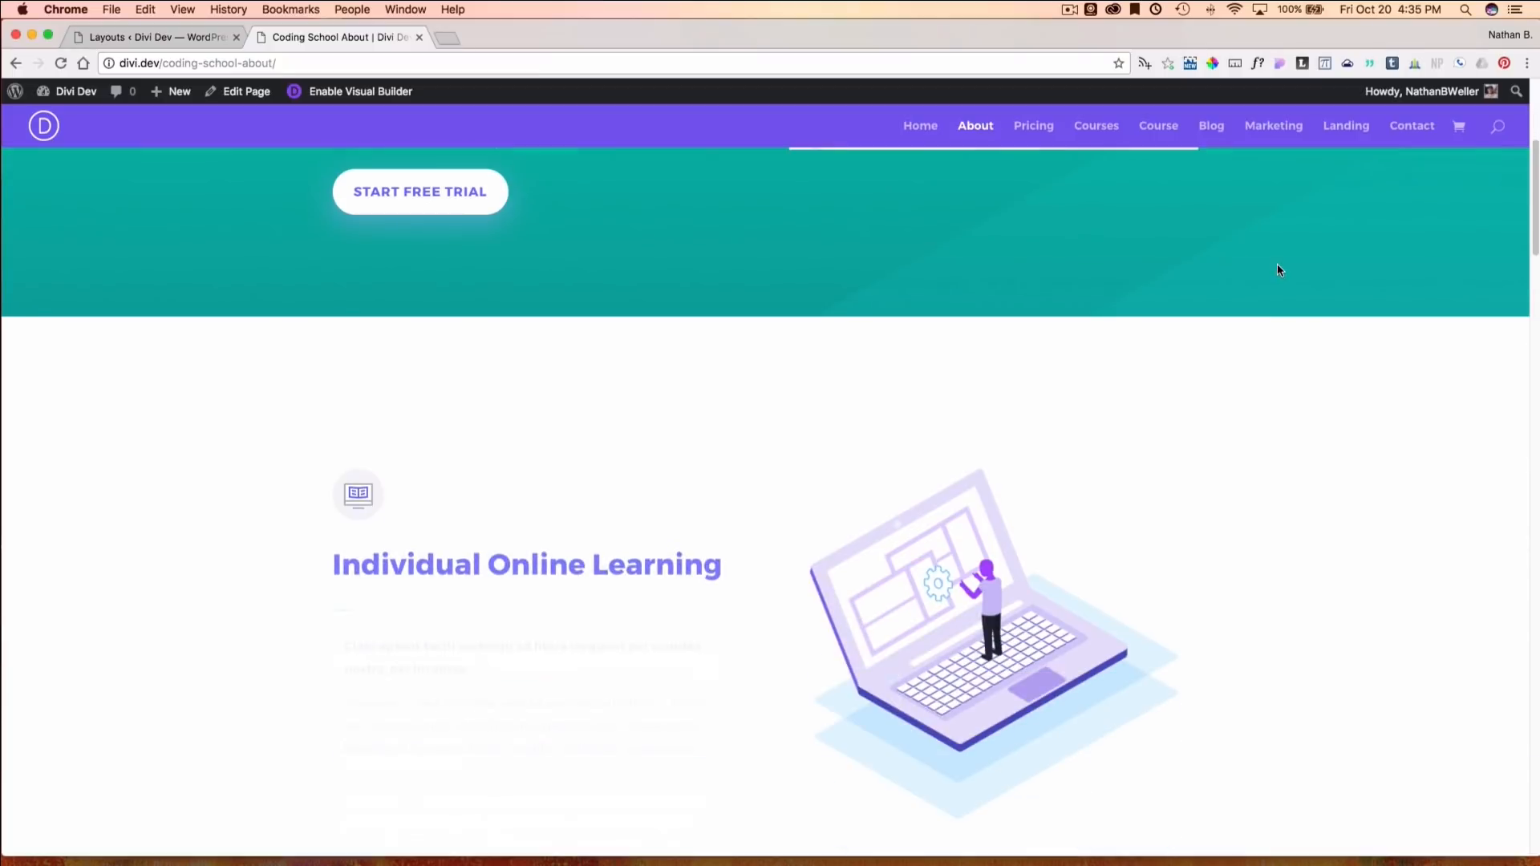
scroll(down, 3)
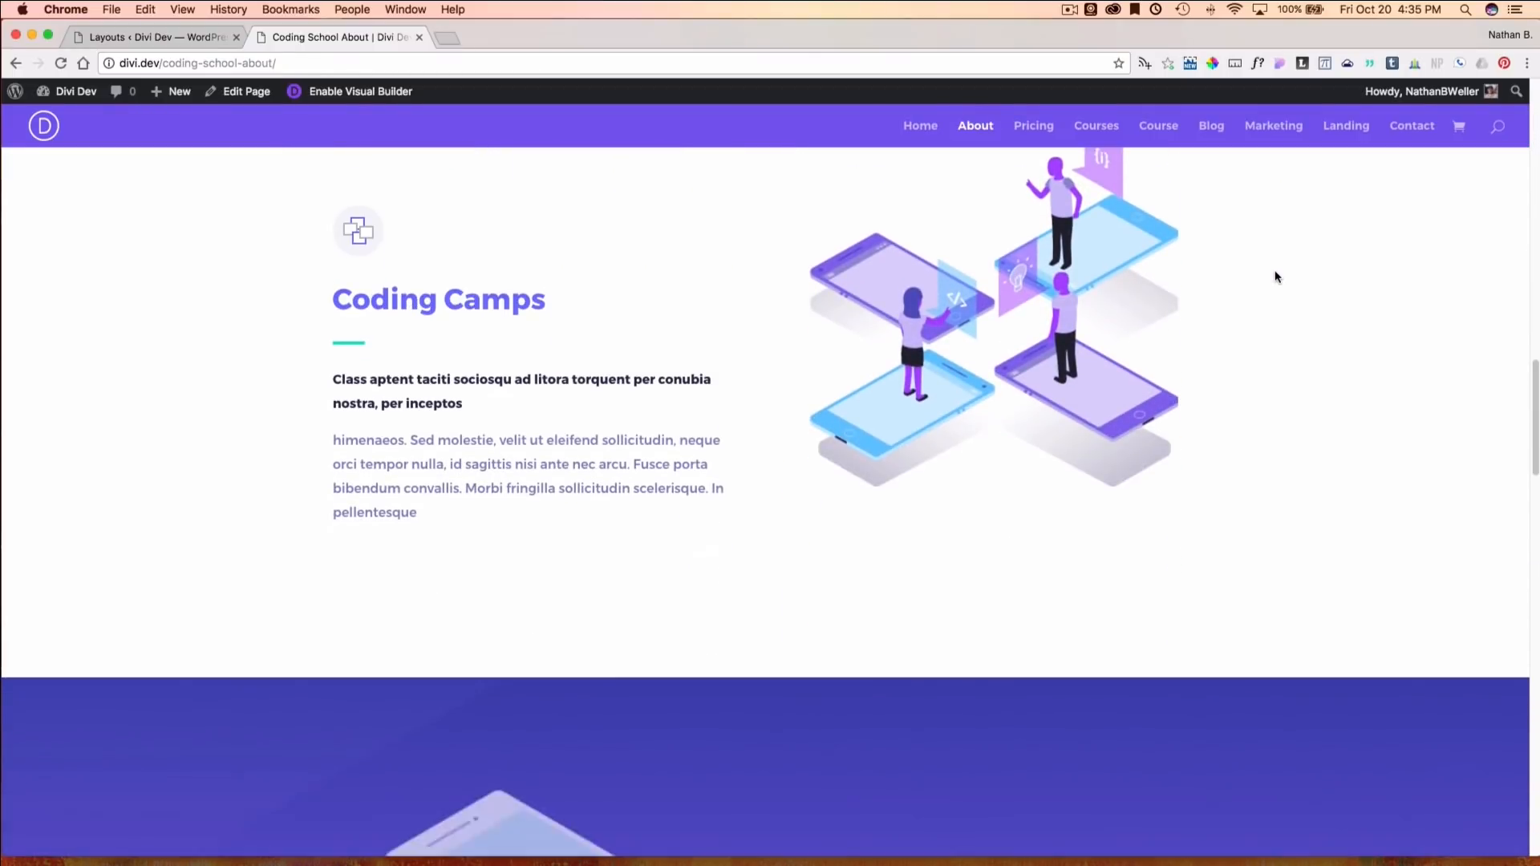
scroll(down, 3)
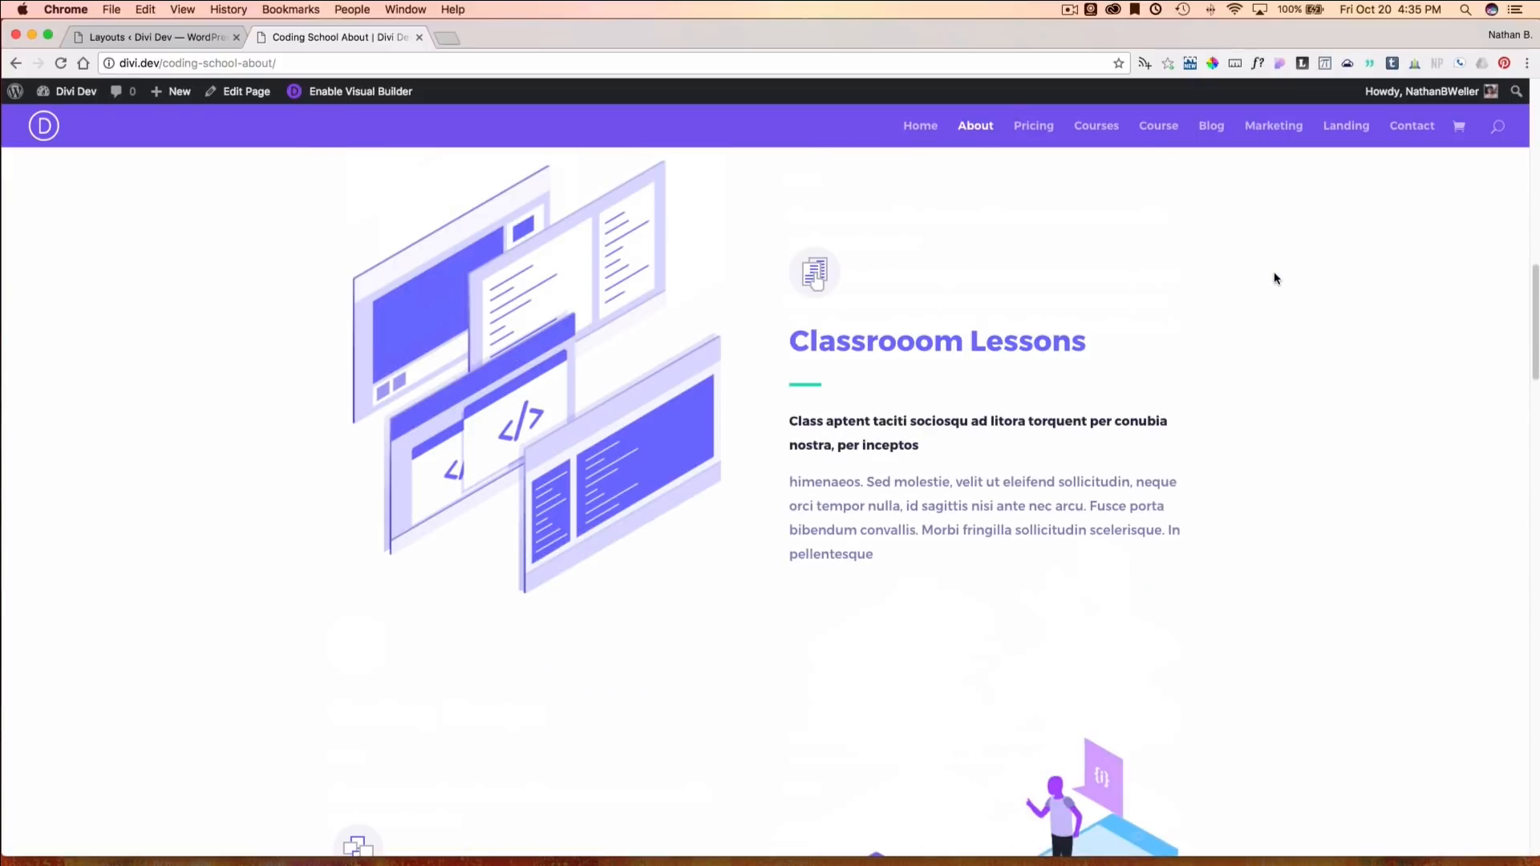